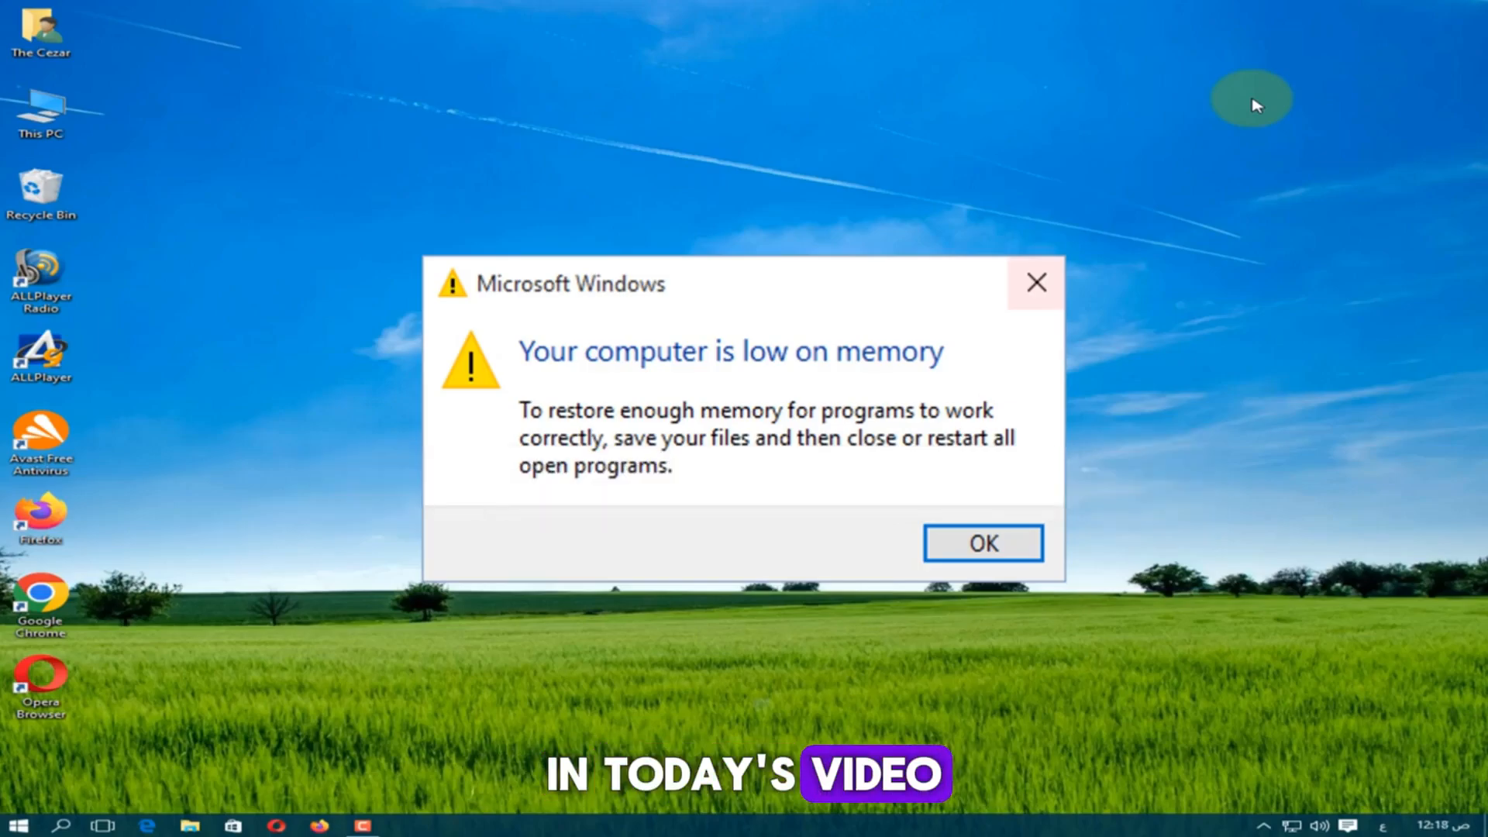
# Acknowledge the 'Your computer is low on memory' warning to clear the desktop
pyautogui.click(983, 542)
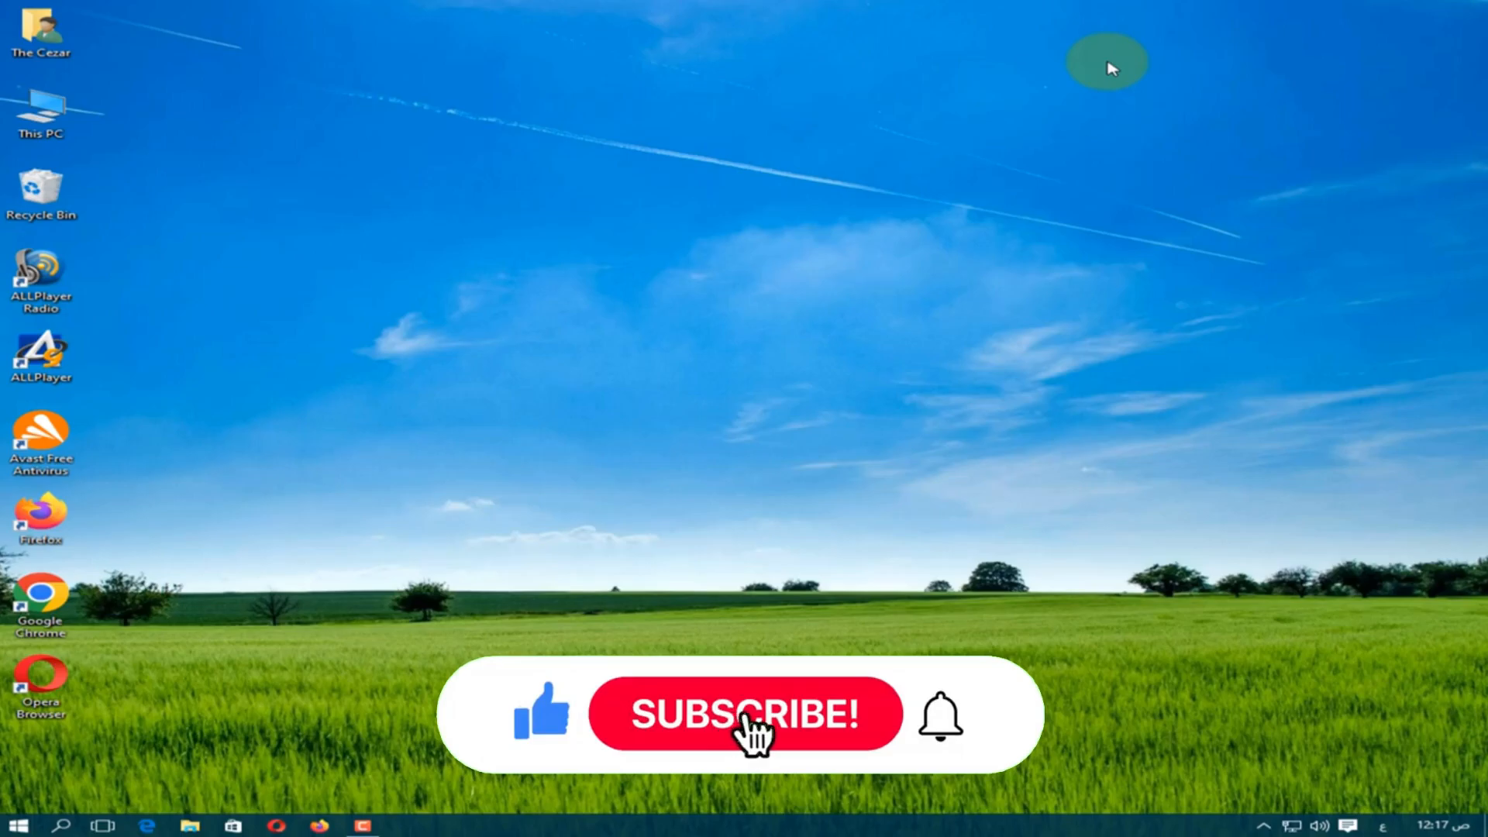
pyautogui.click(744, 714)
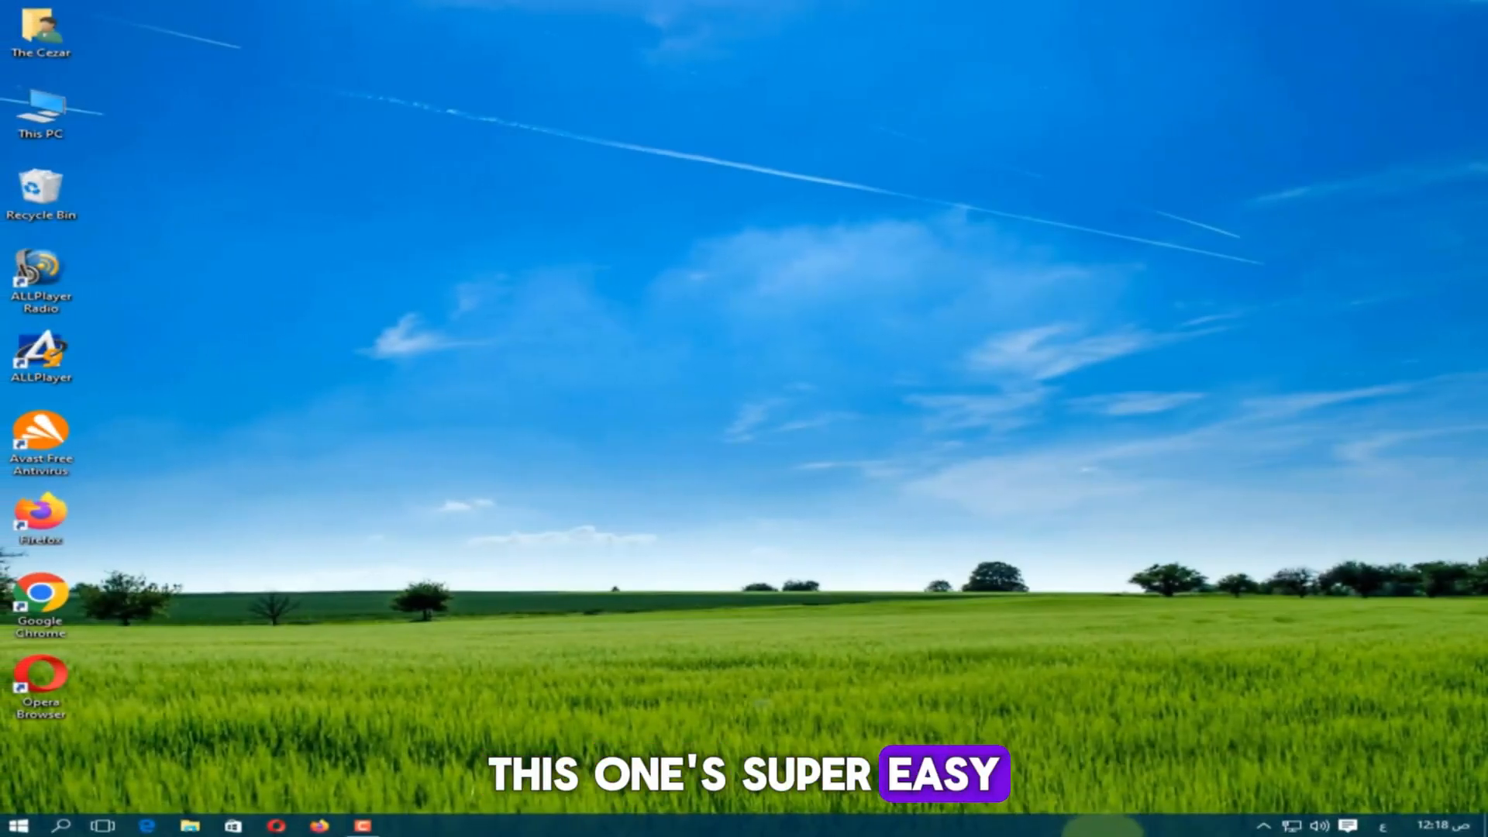
# Sort Task Manager's Details list by Memory and end the CamRecorder.exe process
pyautogui.rightClick(1073, 823)
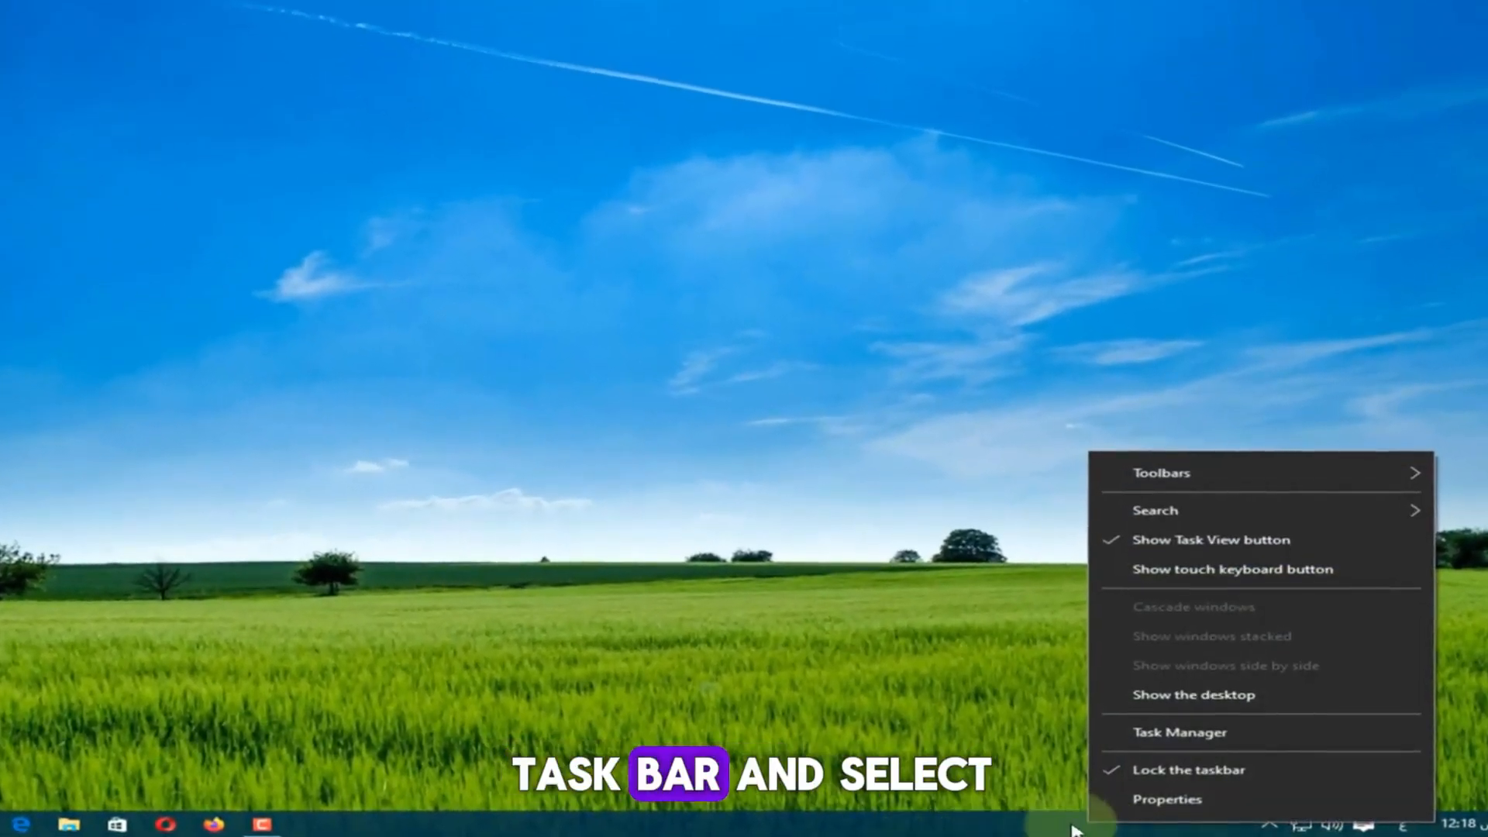
pyautogui.click(1180, 733)
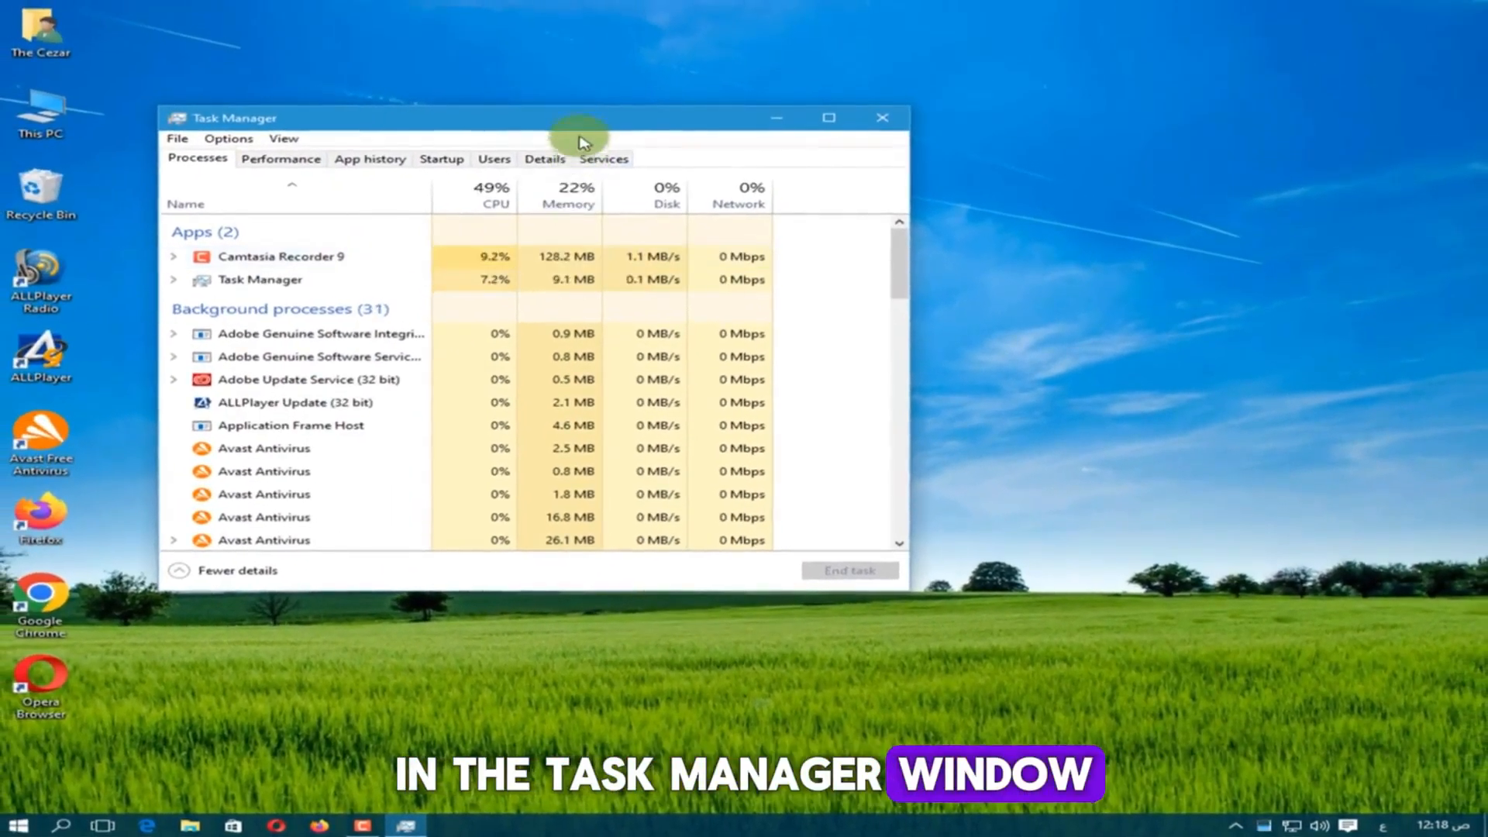
pyautogui.click(627, 153)
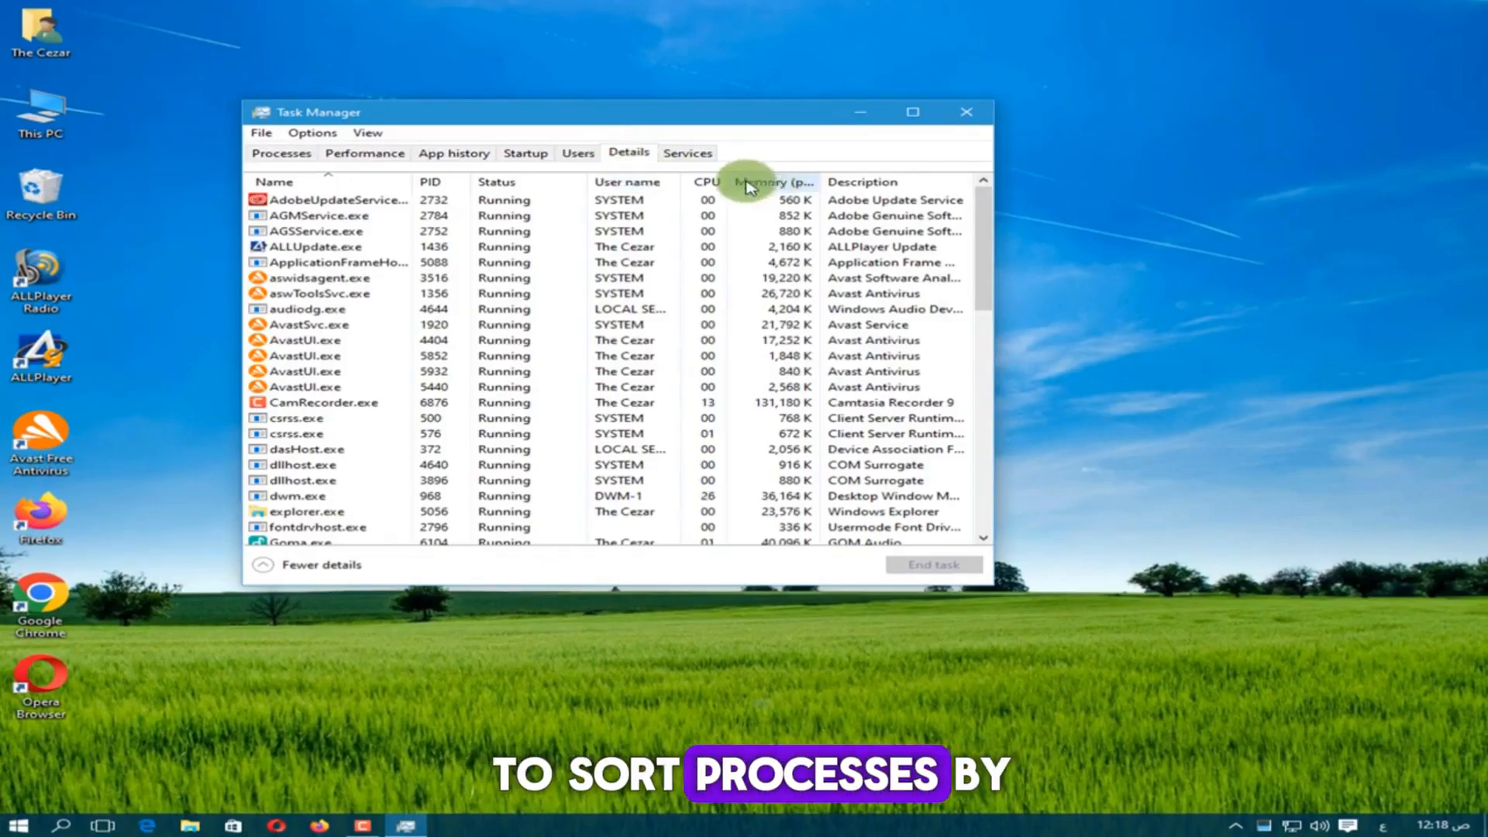
pyautogui.click(769, 183)
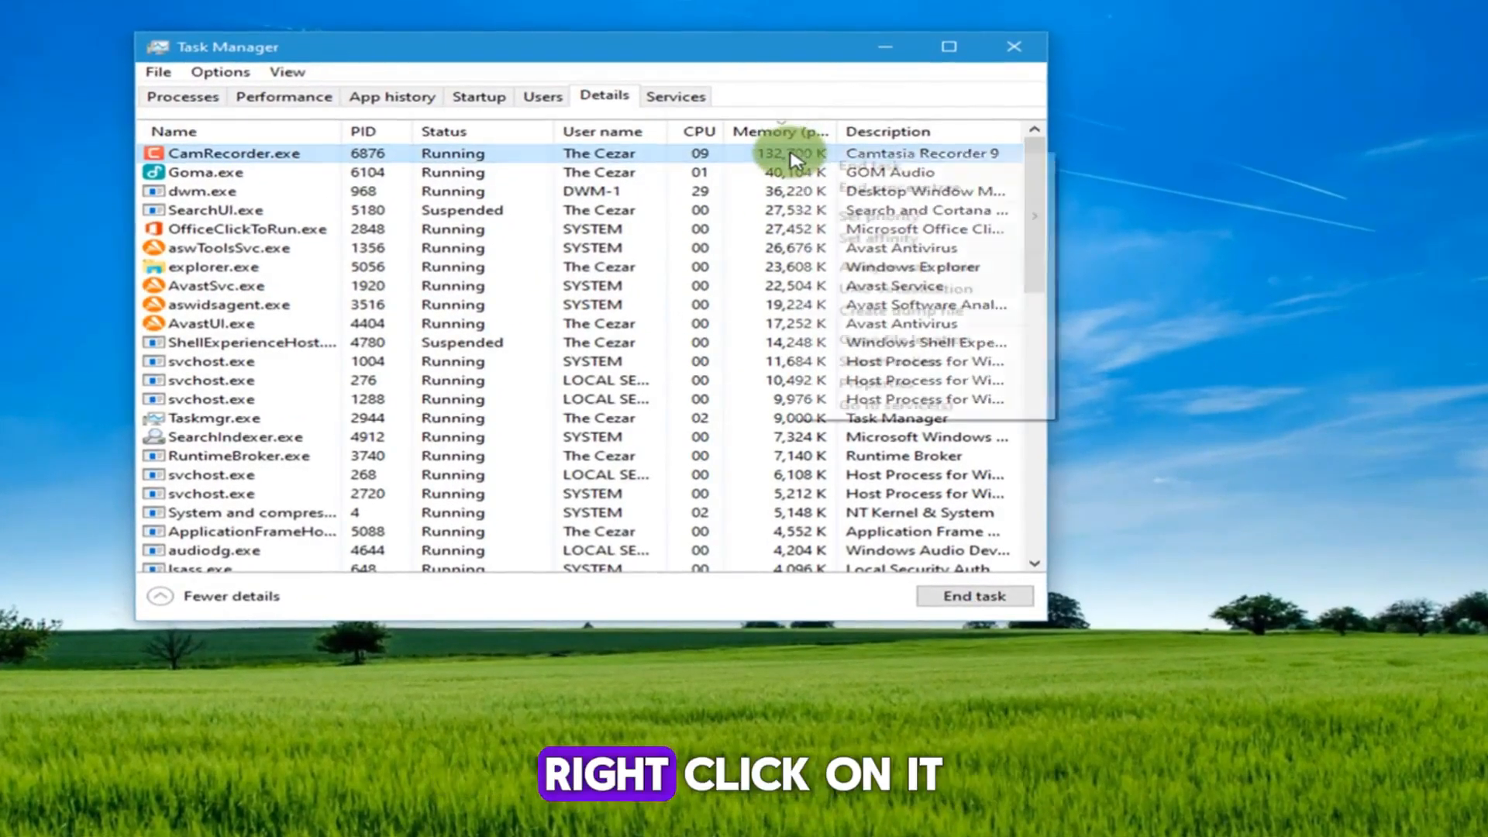
pyautogui.rightClick(787, 153)
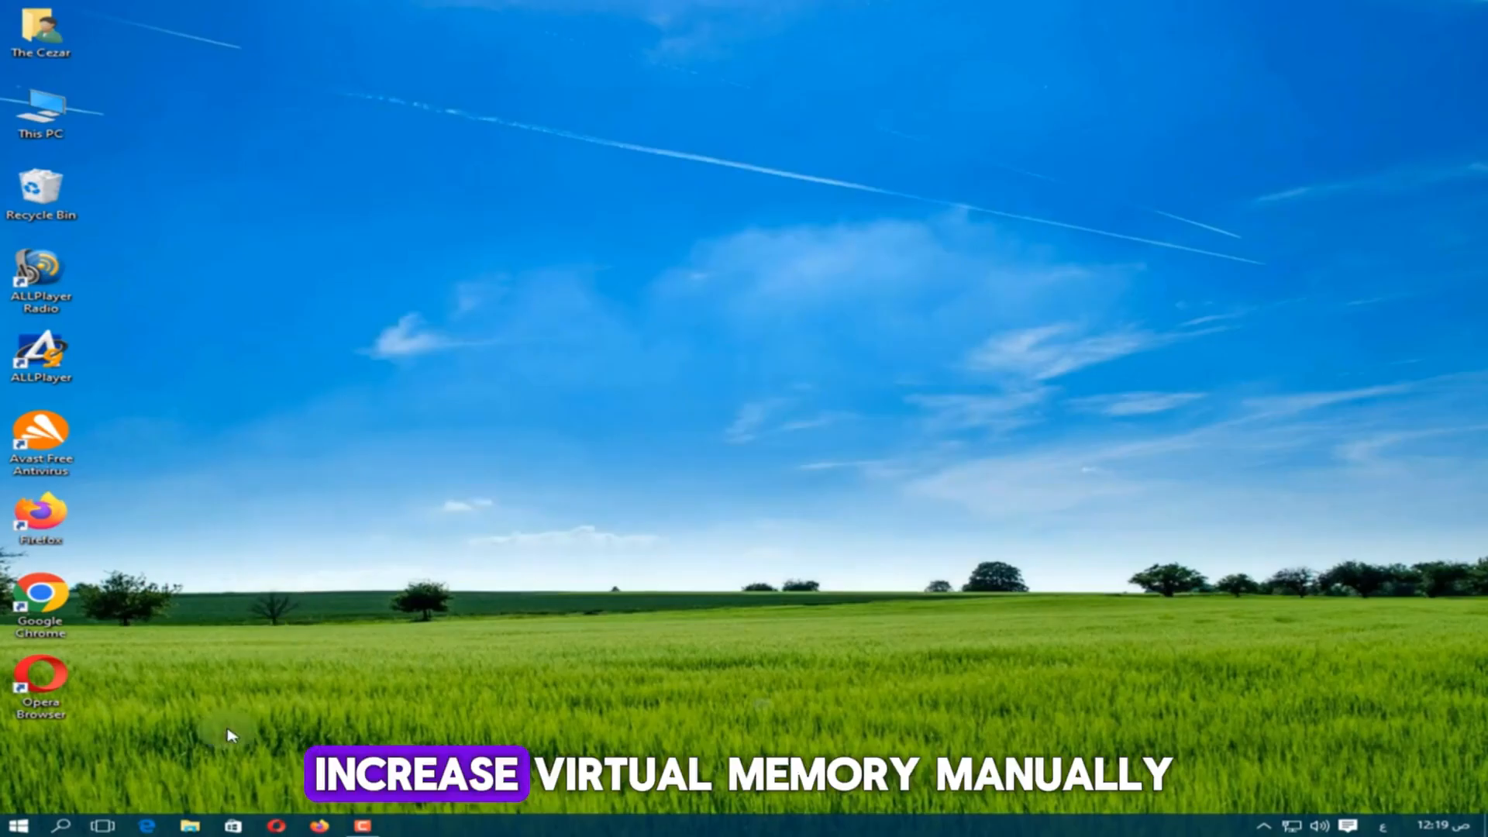
# Search Start for 'view a' and launch View advanced system settings
pyautogui.click(61, 824)
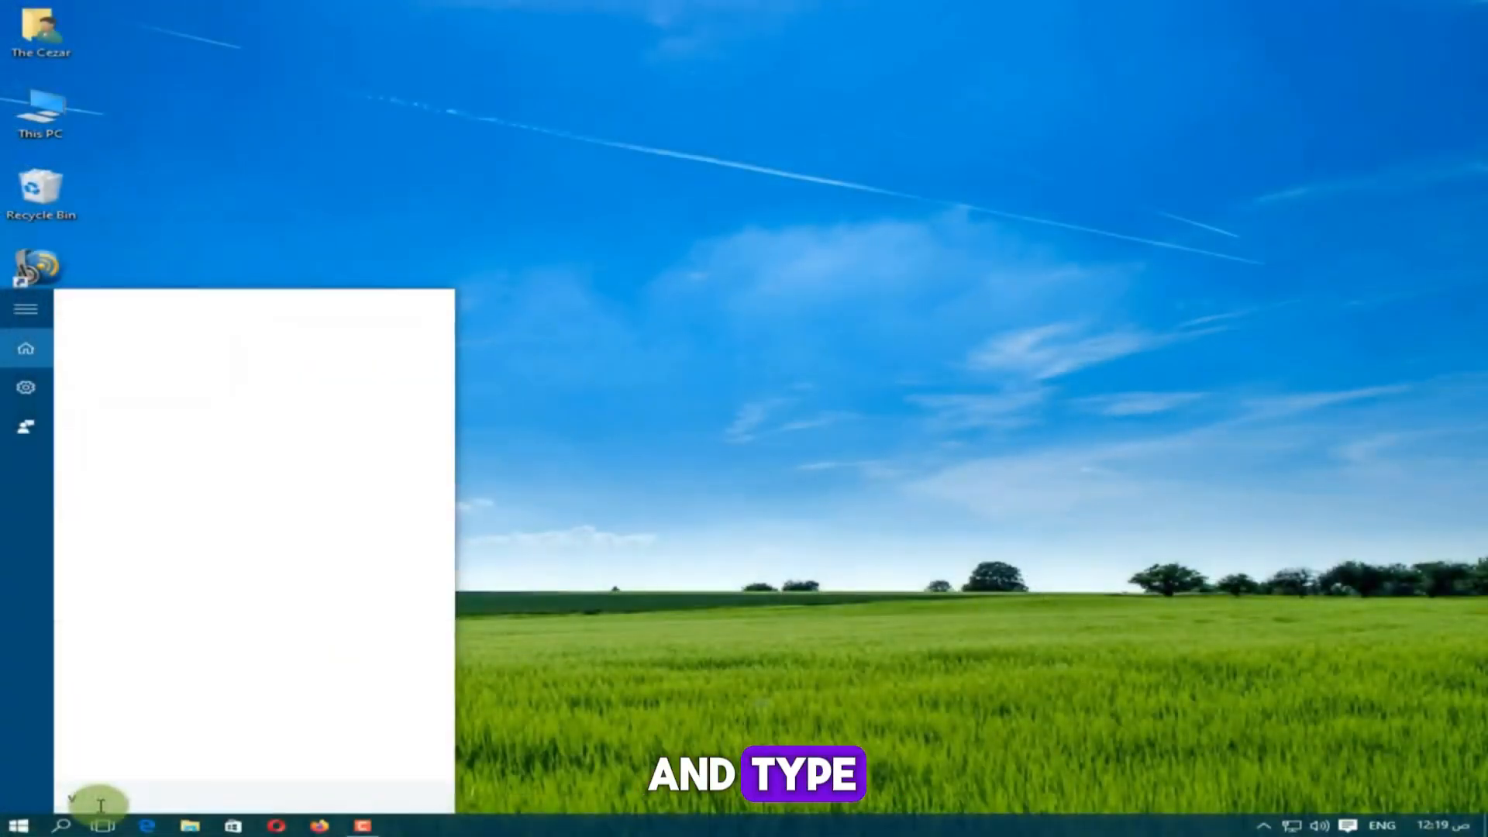
pyautogui.write('view adv')
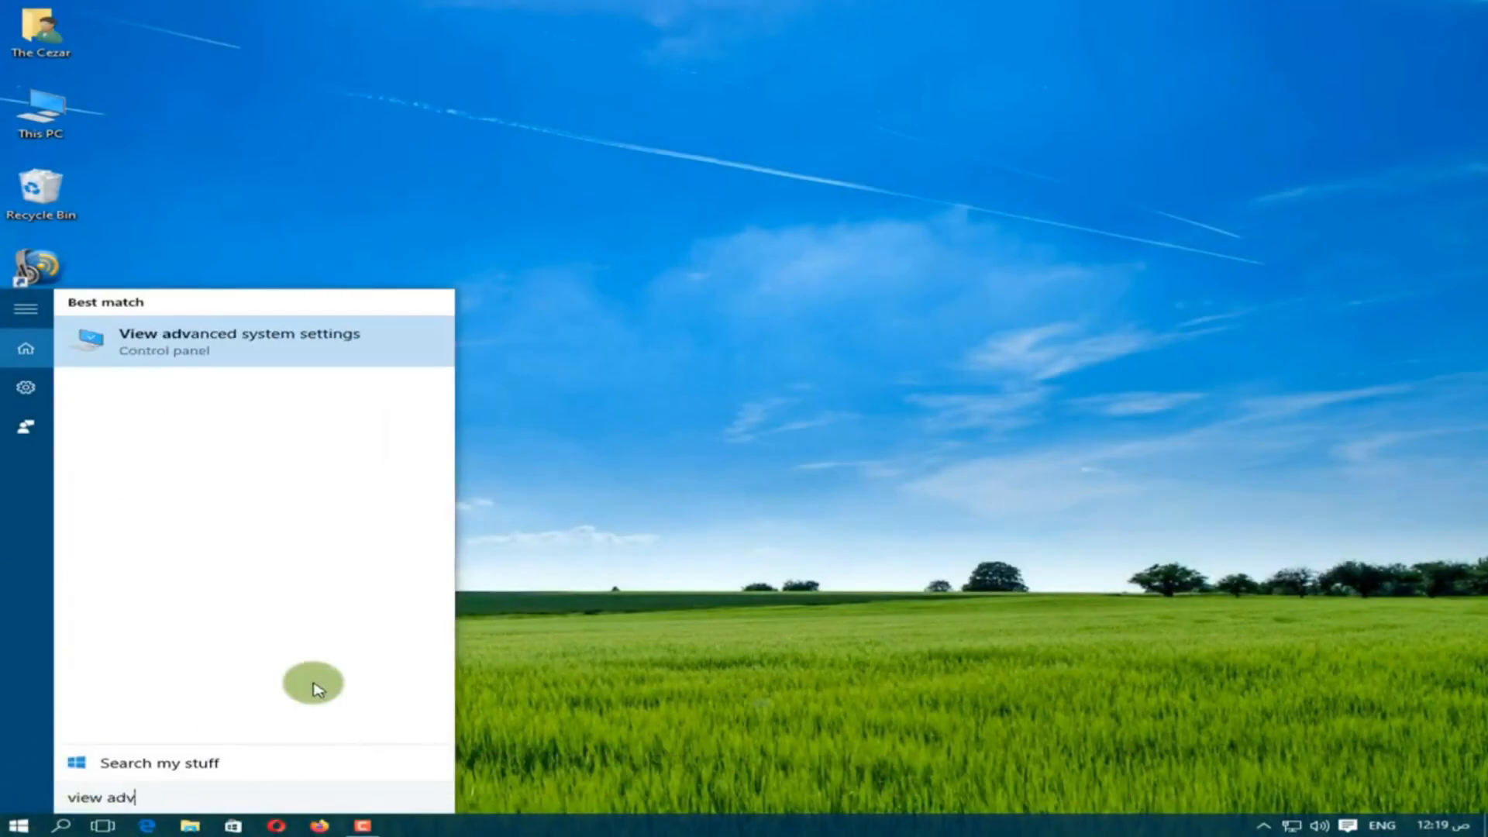
pyautogui.click(239, 341)
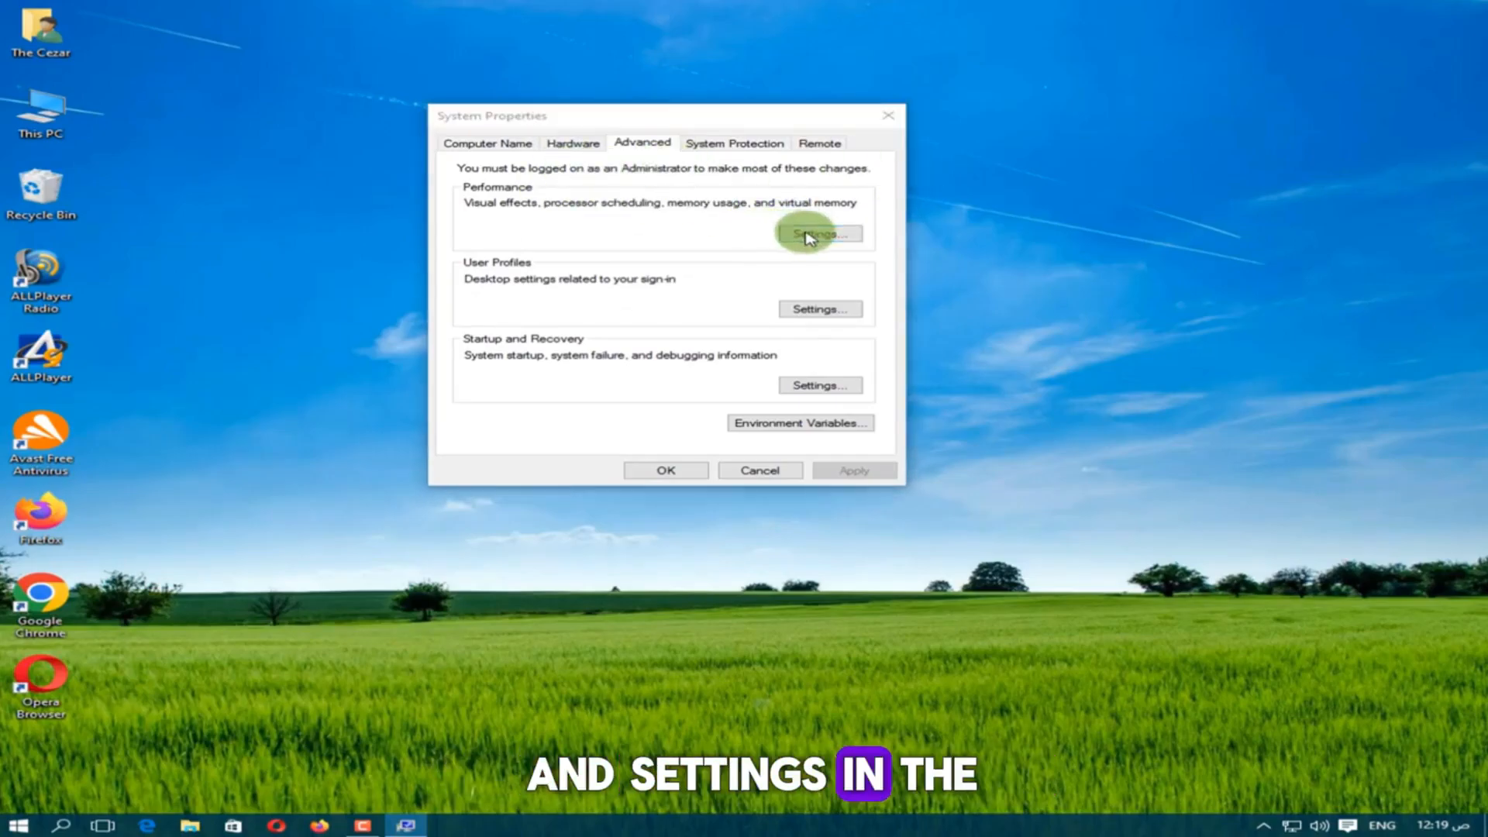
# In Virtual Memory for C:, turn off automatic management and apply a custom paging file size
pyautogui.click(818, 234)
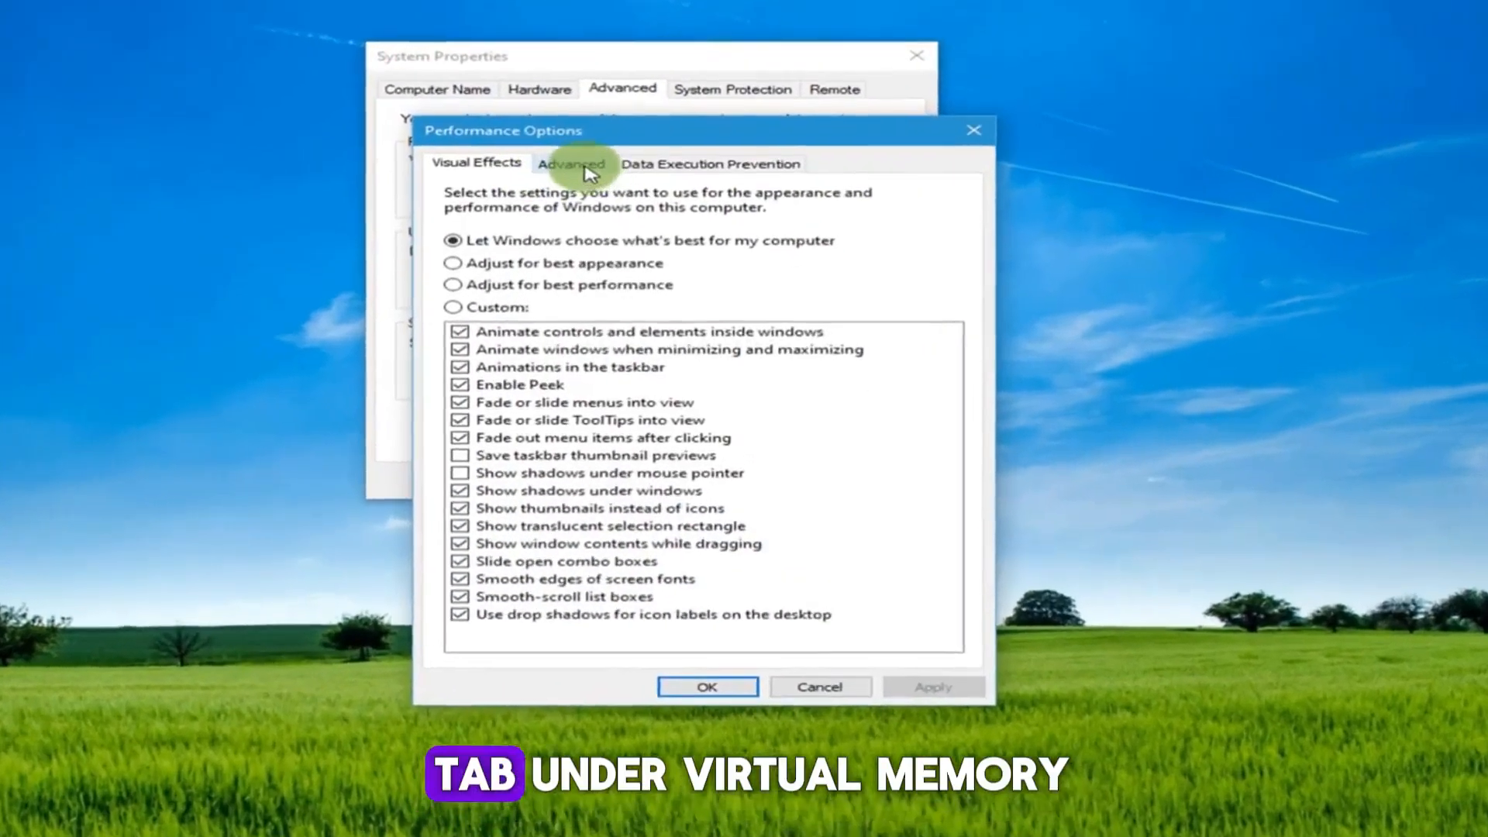
pyautogui.click(572, 163)
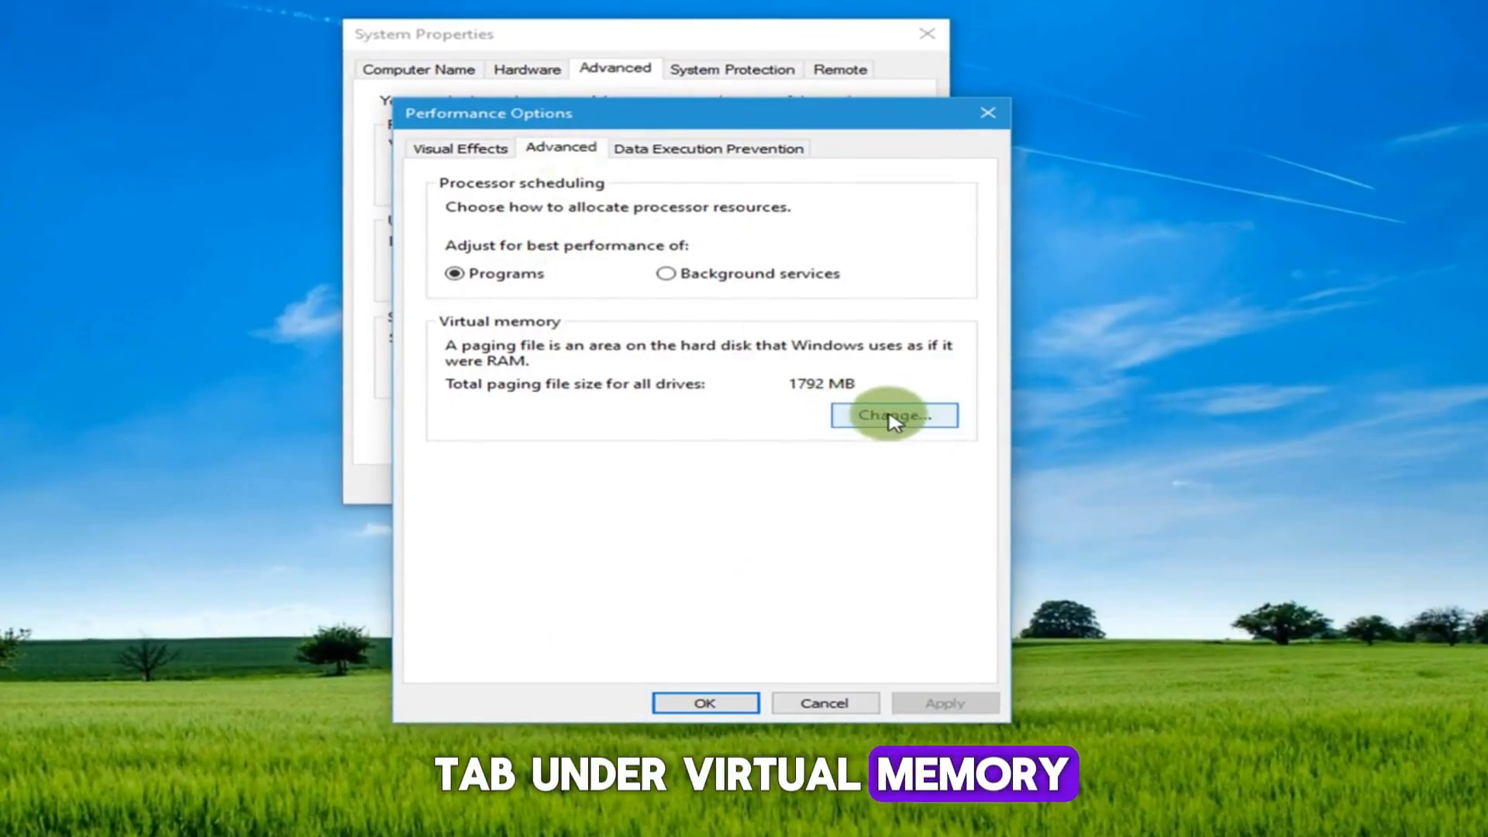
pyautogui.click(892, 416)
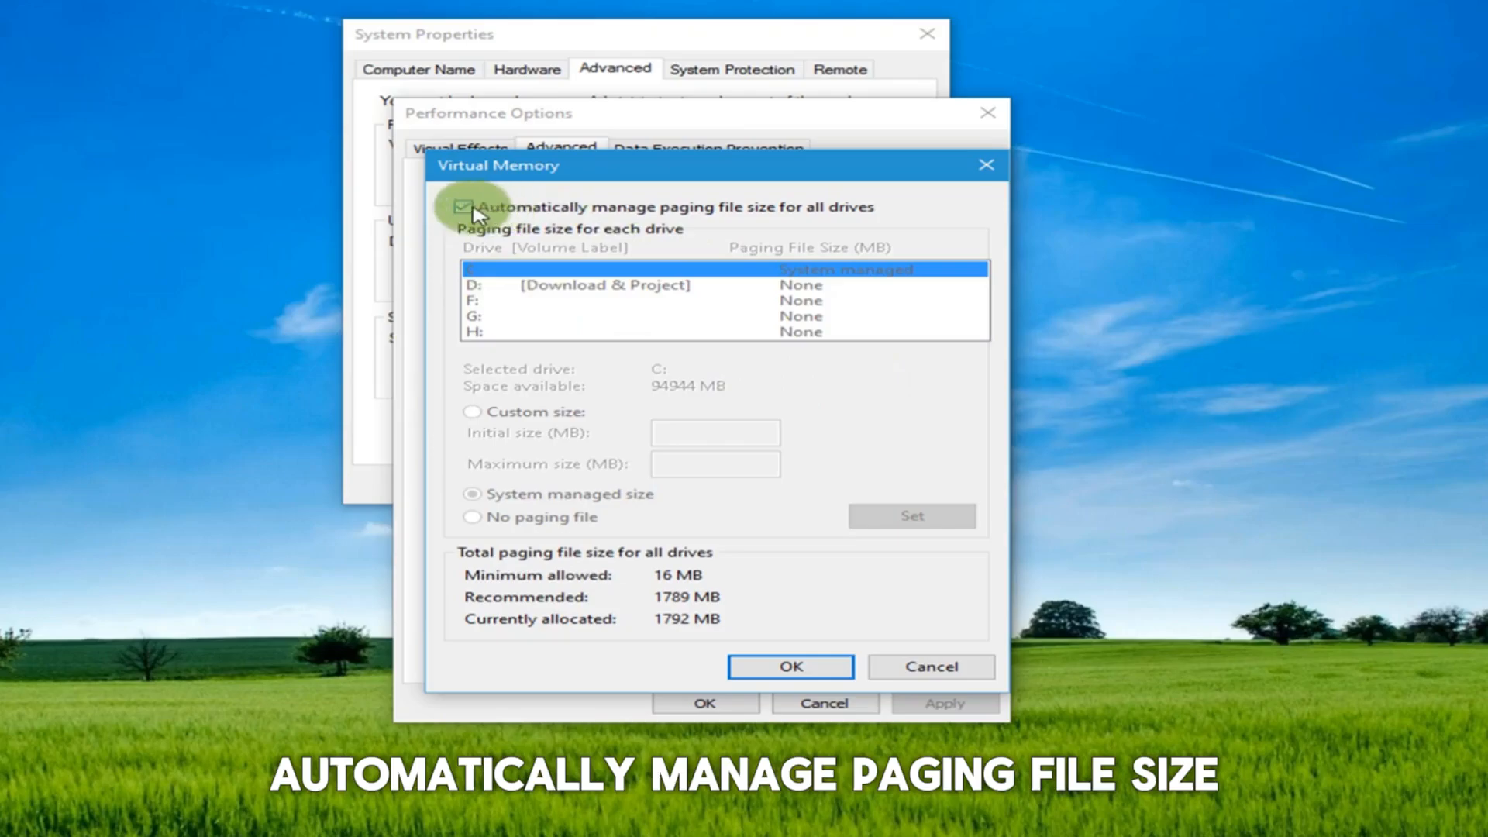
pyautogui.click(463, 206)
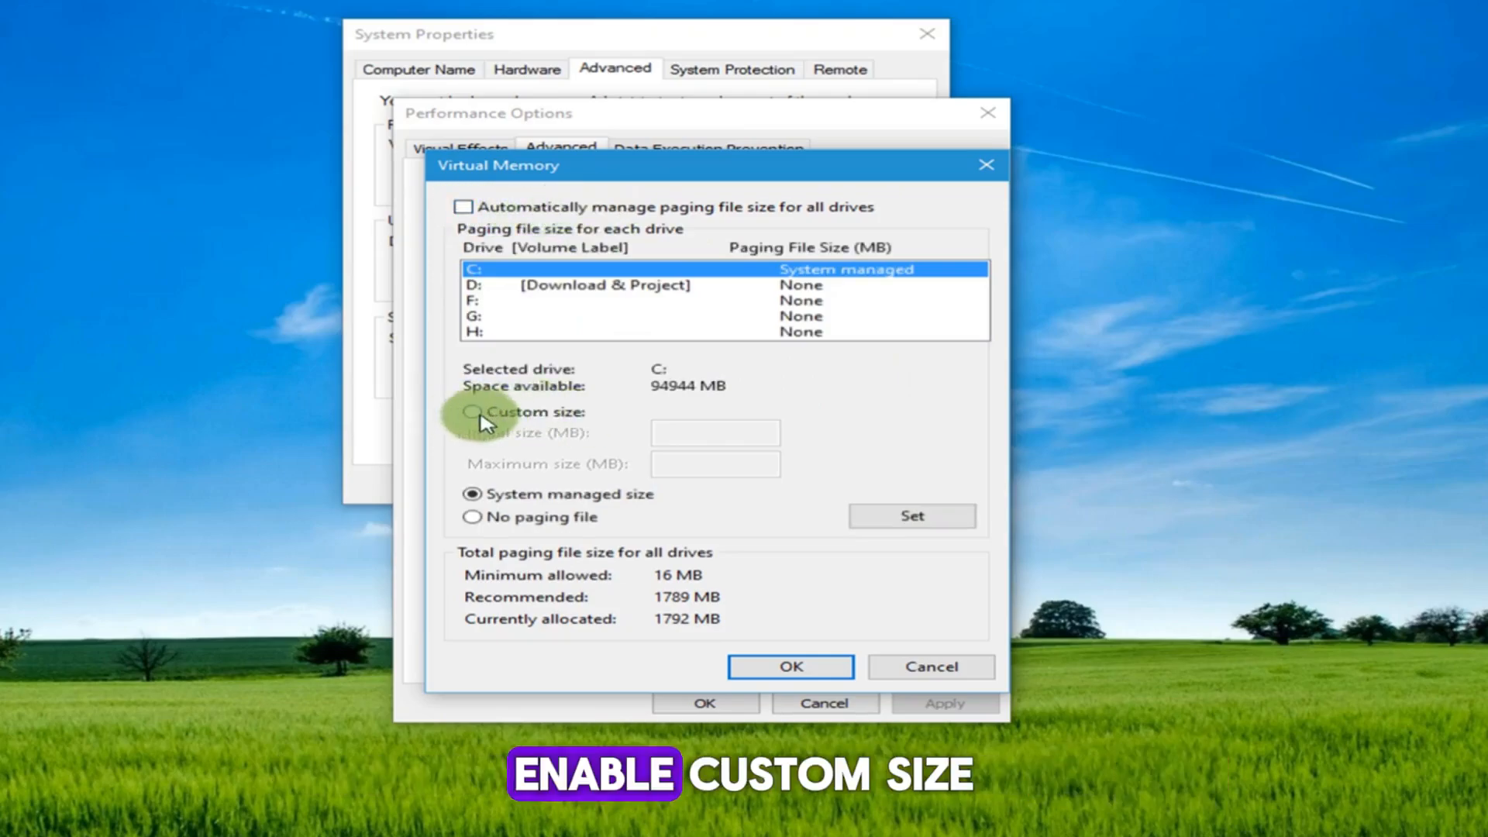
pyautogui.click(471, 412)
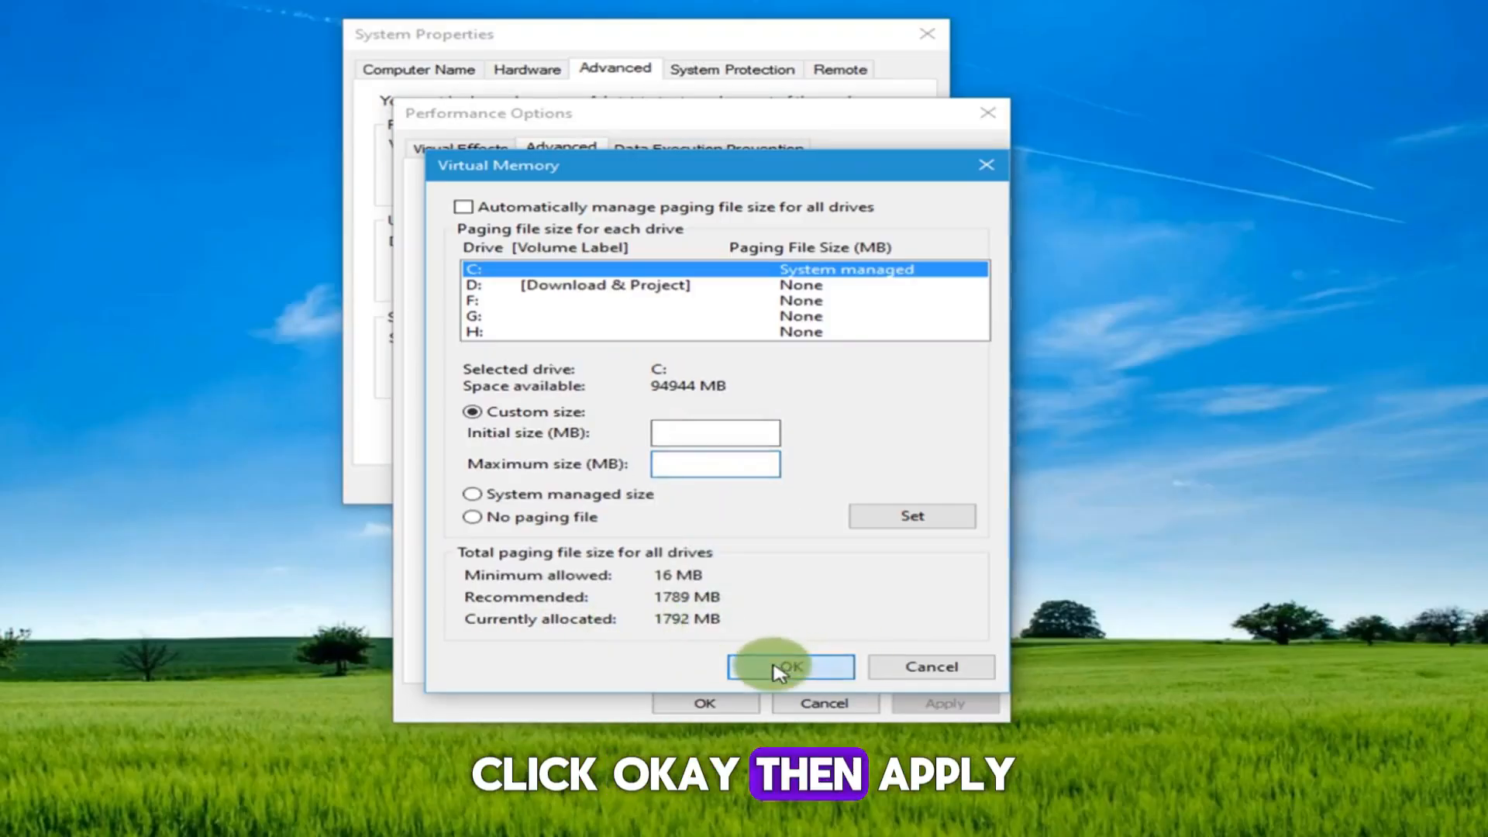
pyautogui.click(789, 667)
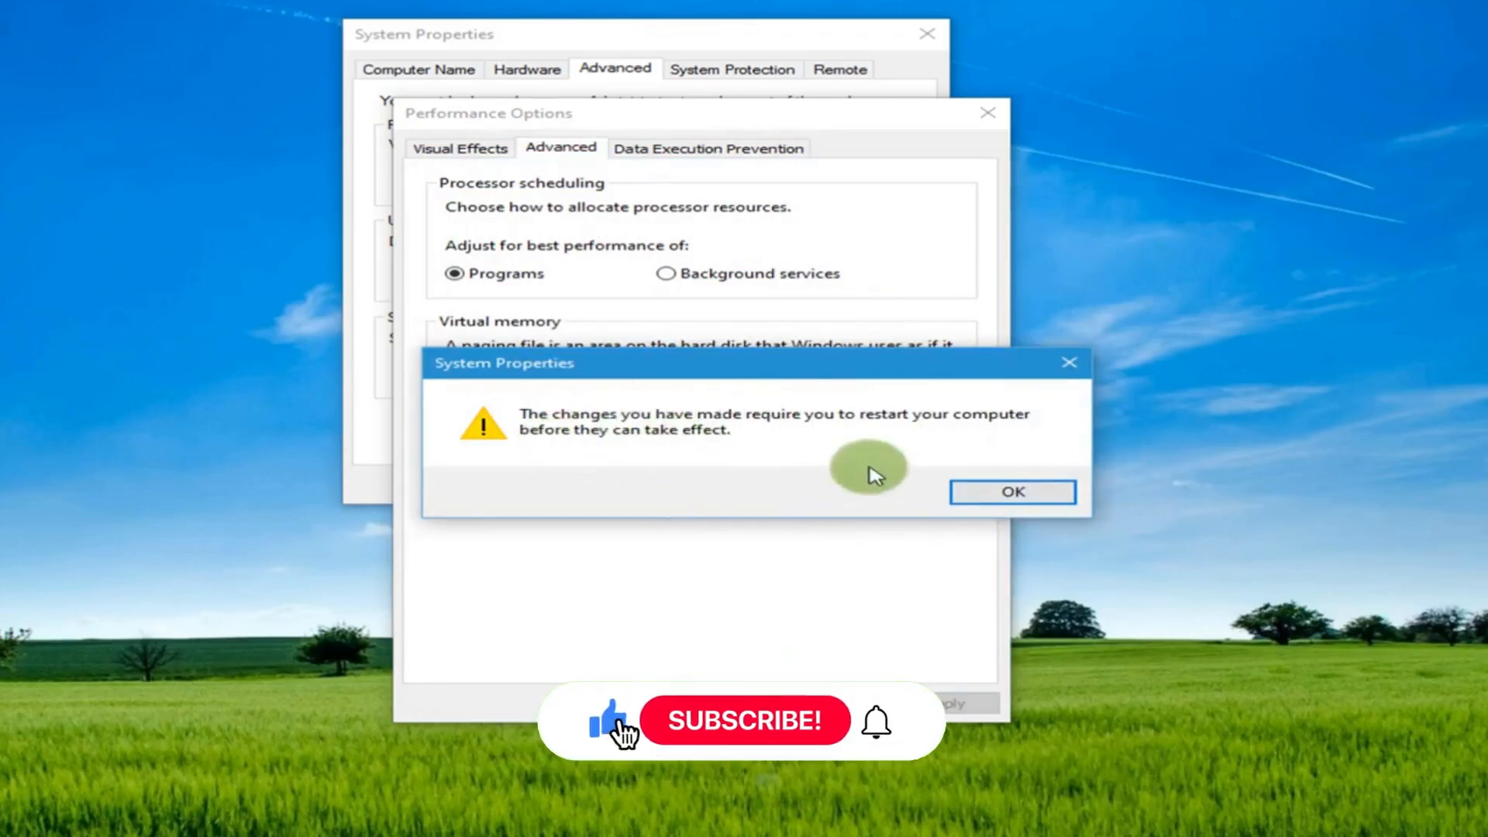
# Acknowledge the restart notice and run gpedit.msc to launch Local Group Policy Editor
pyautogui.click(1010, 492)
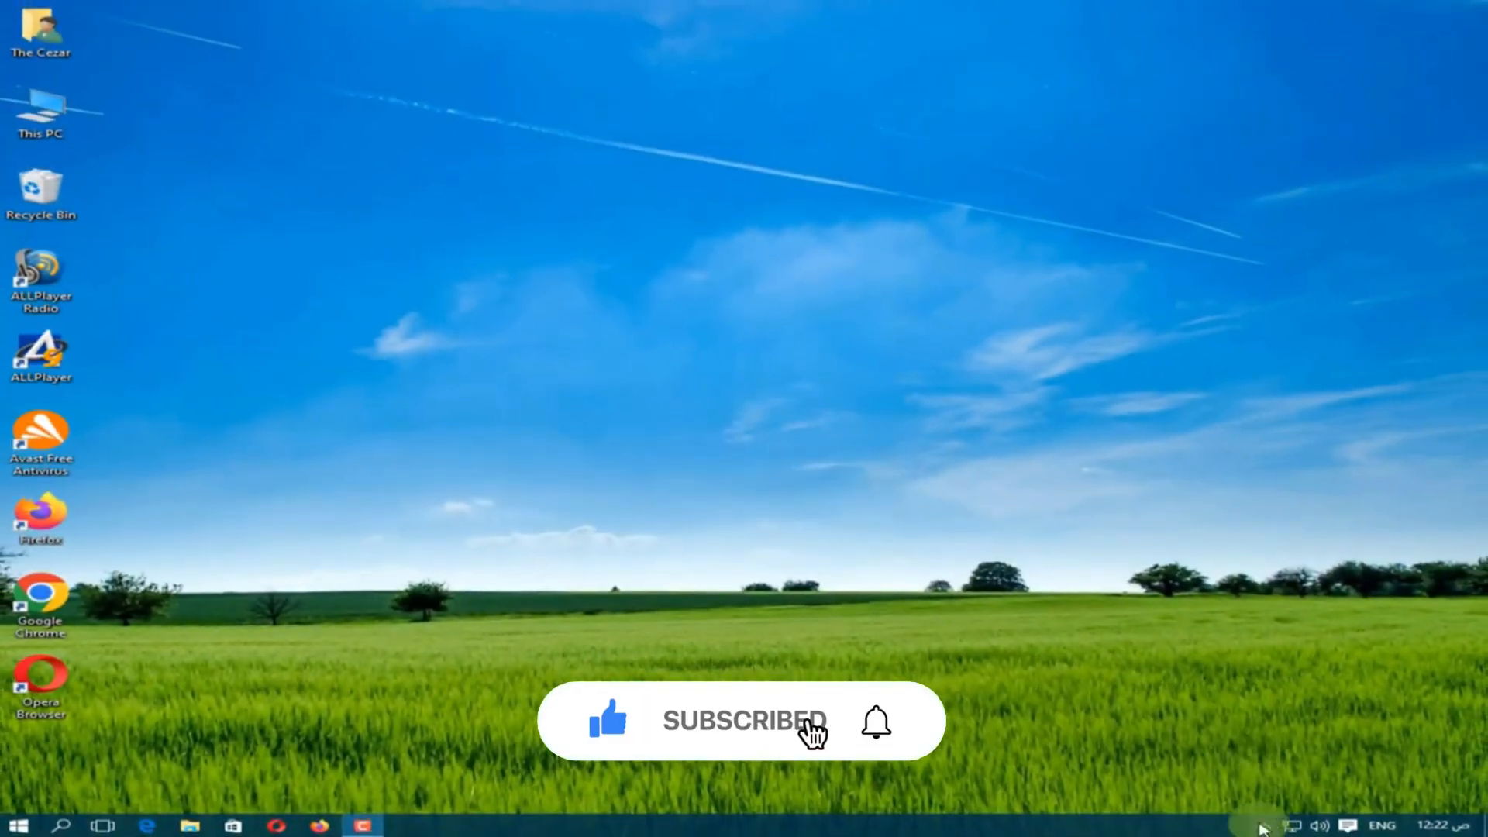
pyautogui.moveTo(869, 412)
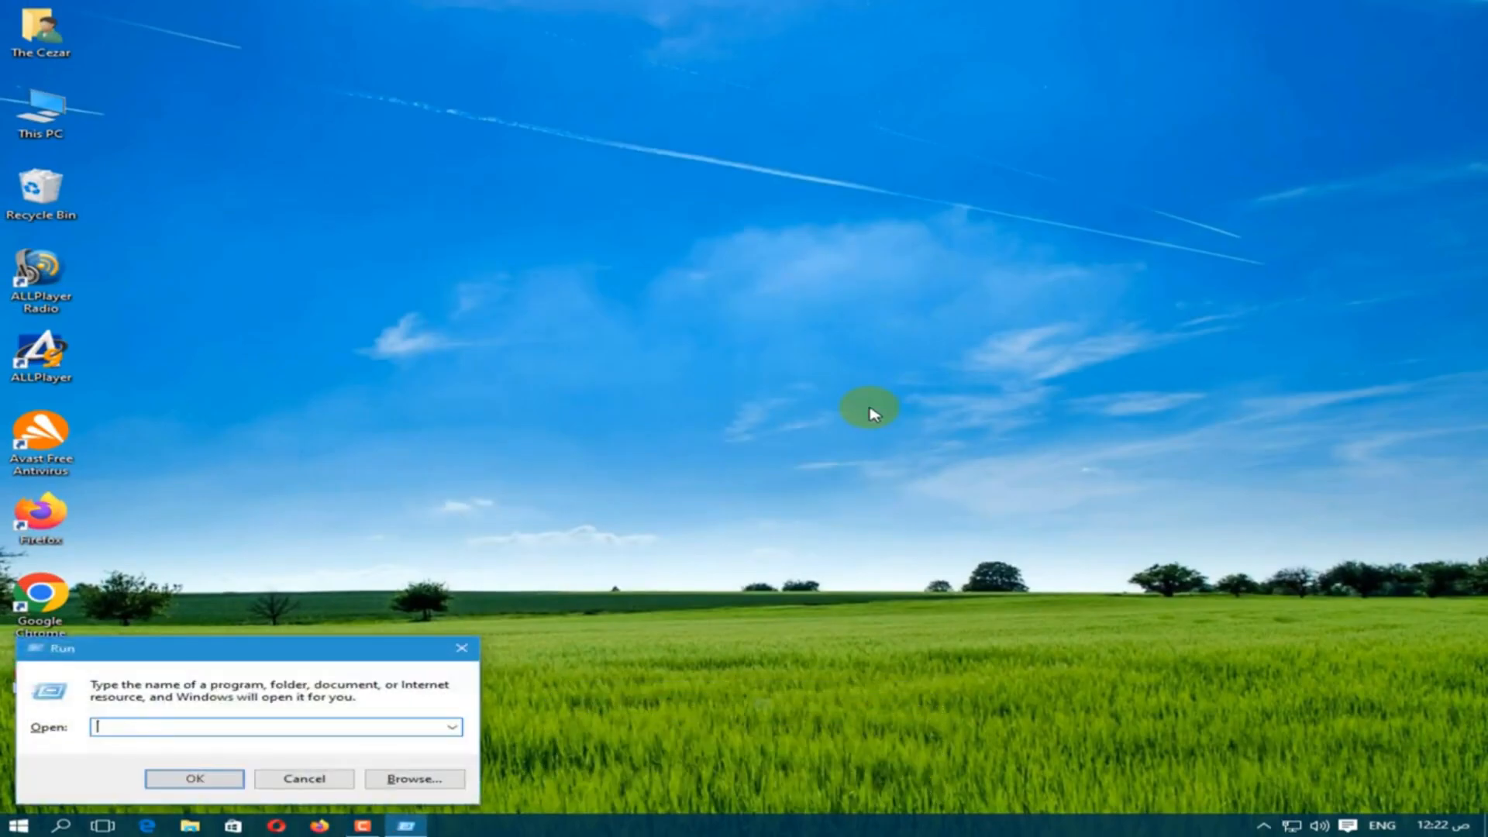
pyautogui.write('g')
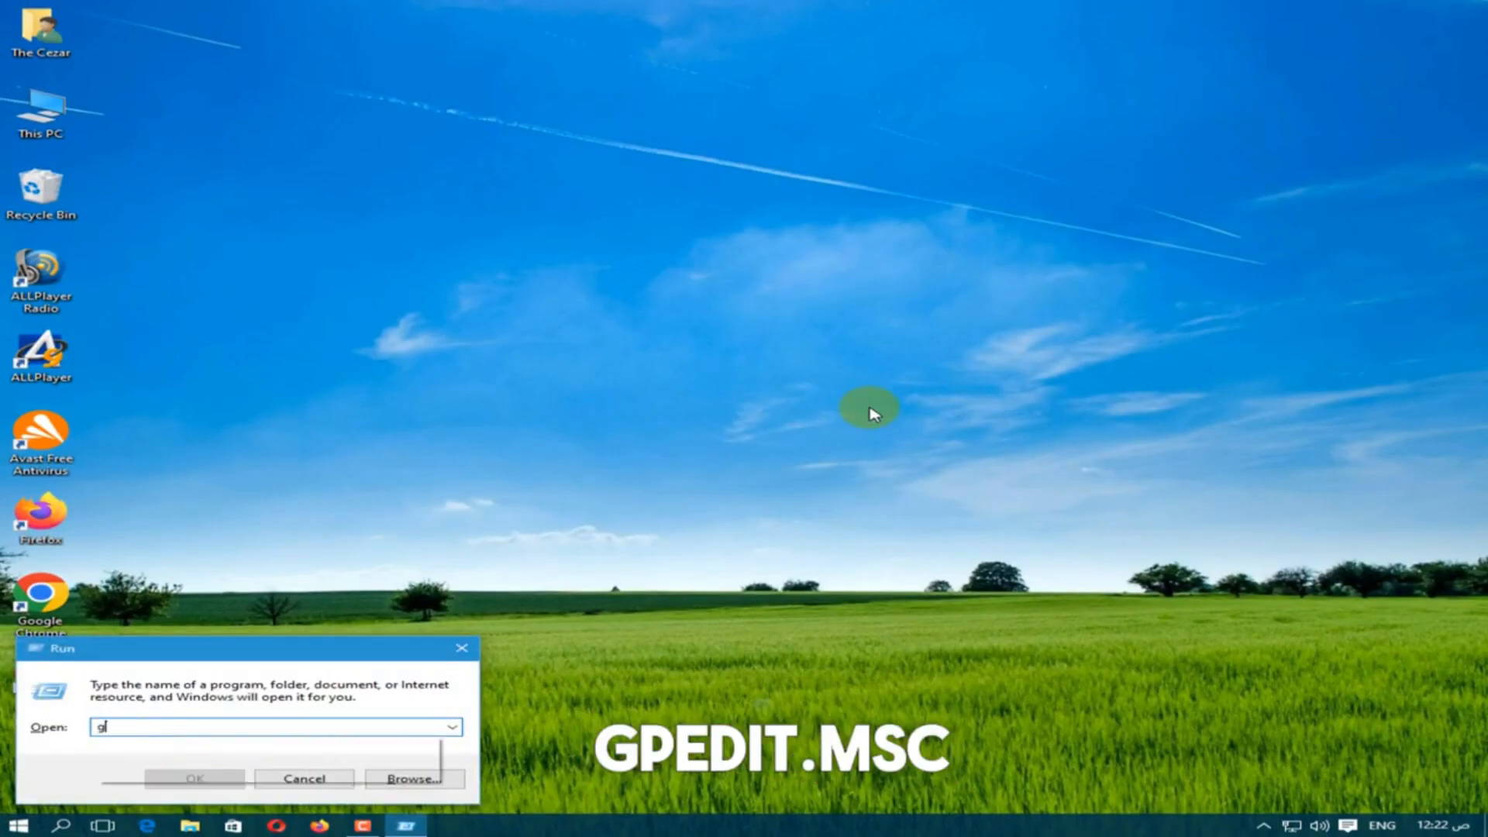
pyautogui.write('ped')
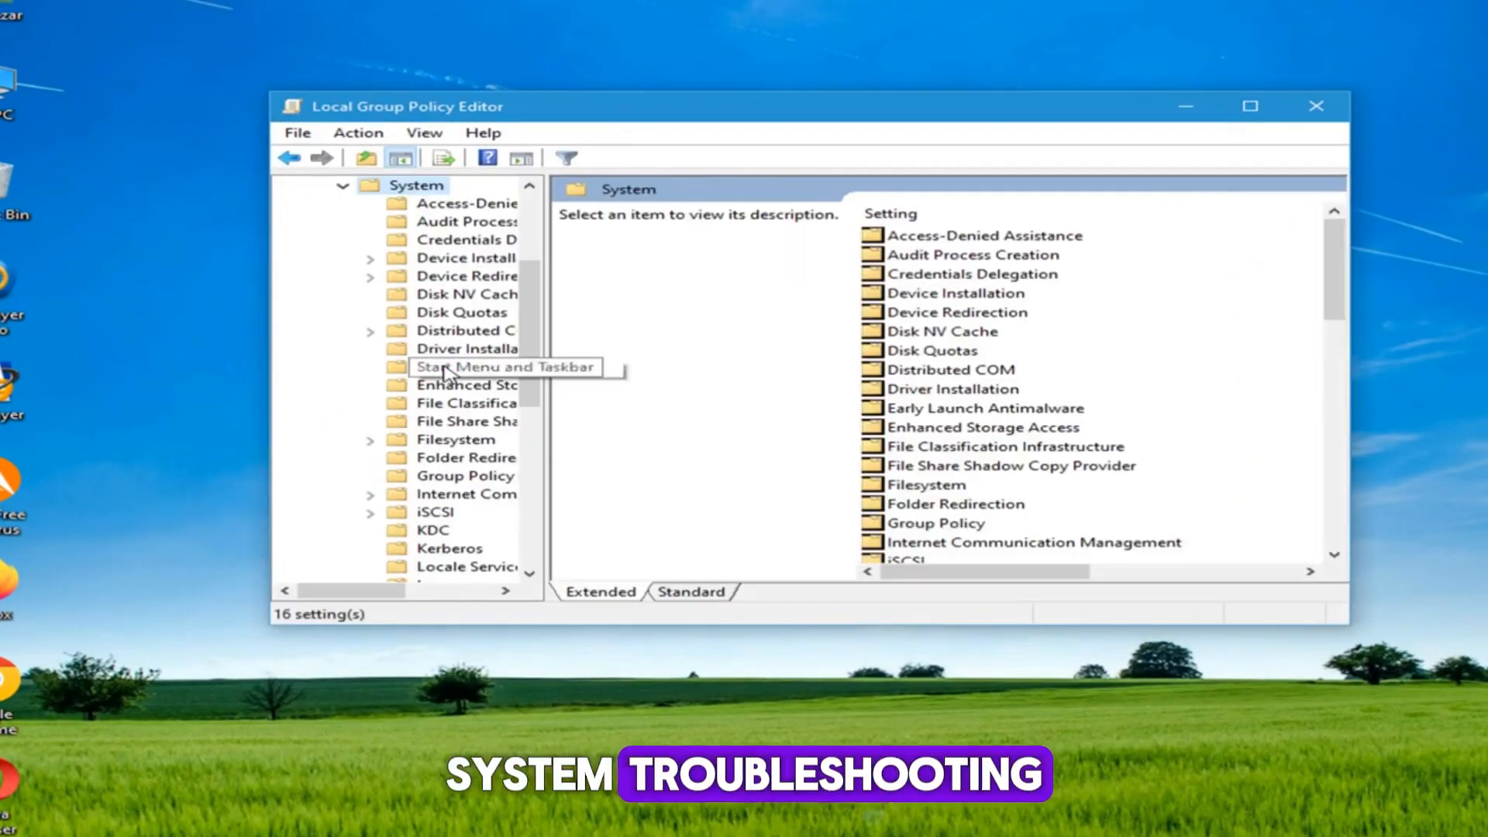
# Under Windows Resource Exhaustion Detection and Resolution, set Configure Scenario Execution Level to Disabled
pyautogui.scroll(-3)
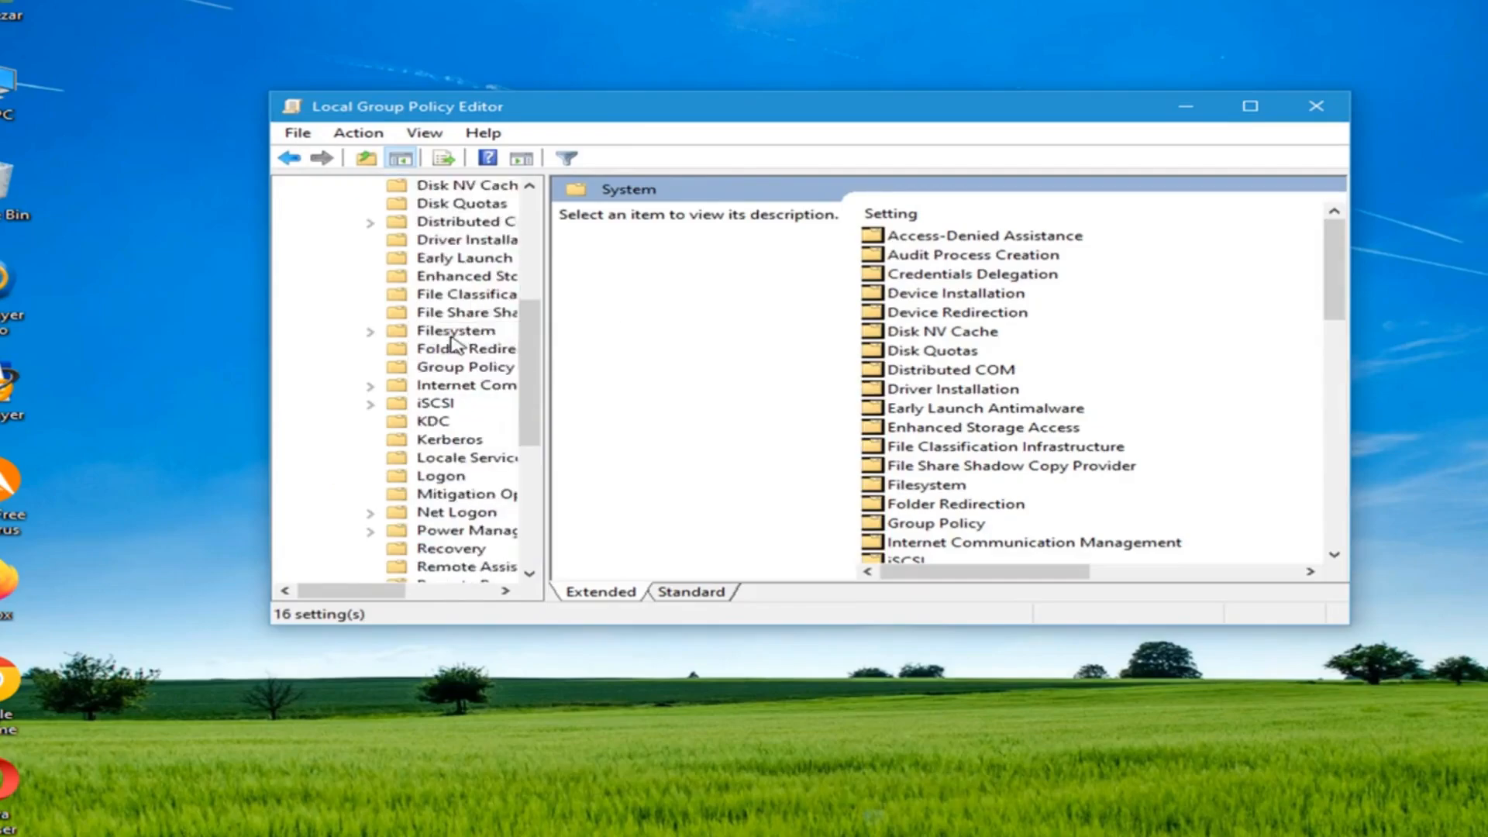
pyautogui.click(465, 295)
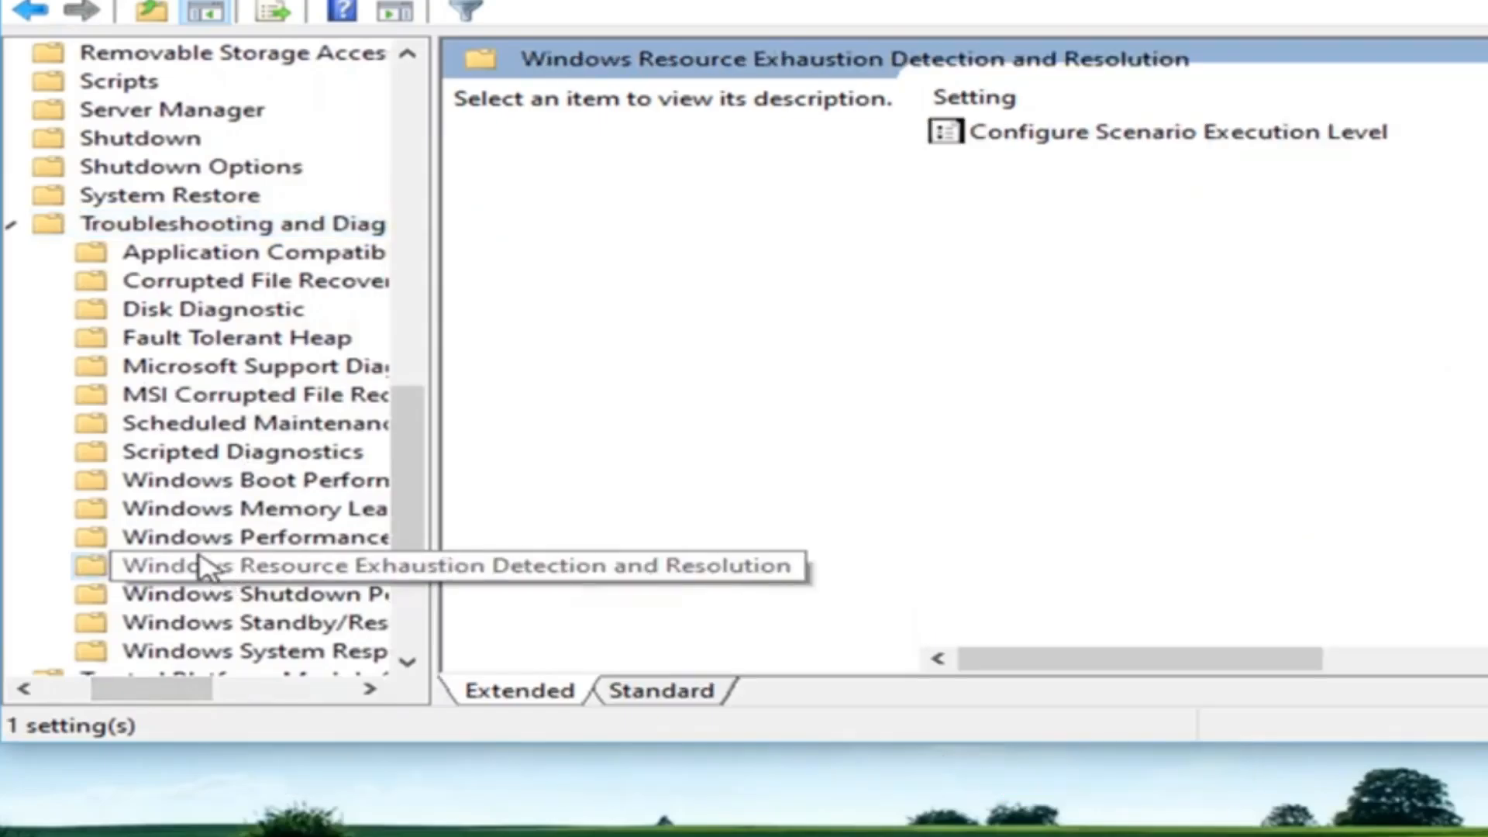
pyautogui.click(238, 564)
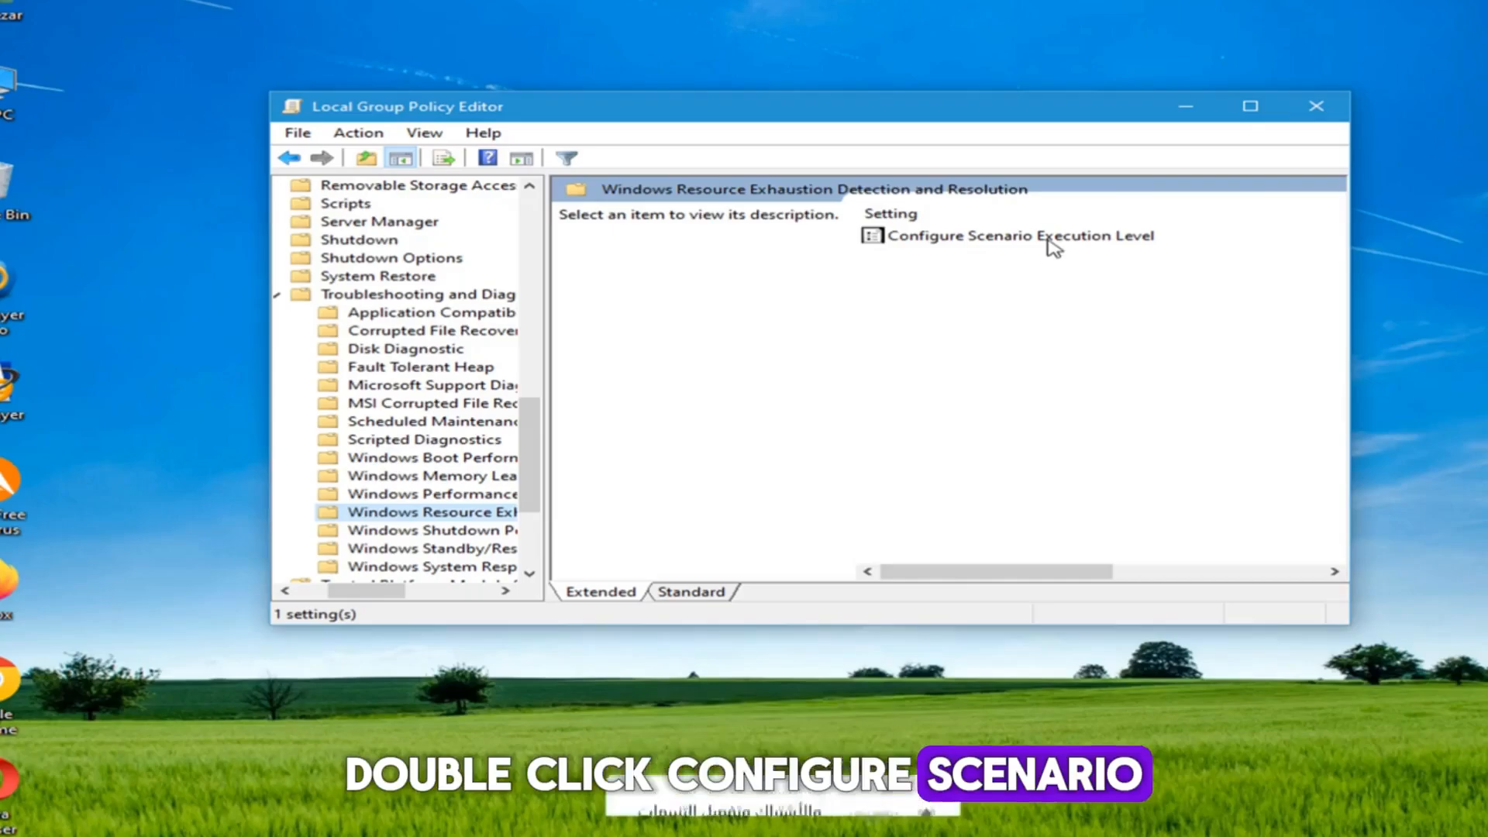
pyautogui.doubleClick(1019, 235)
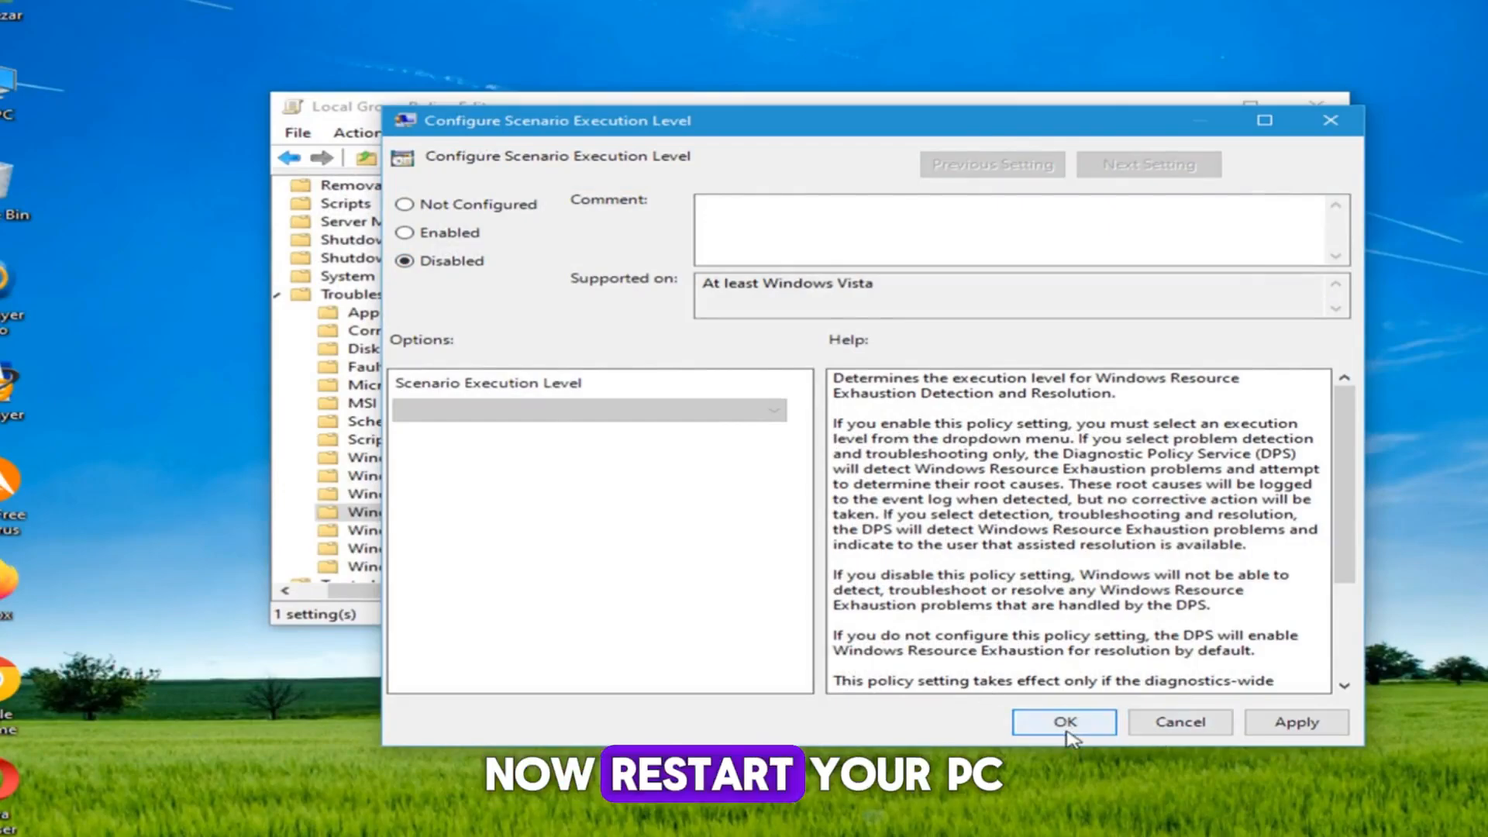
pyautogui.click(1063, 722)
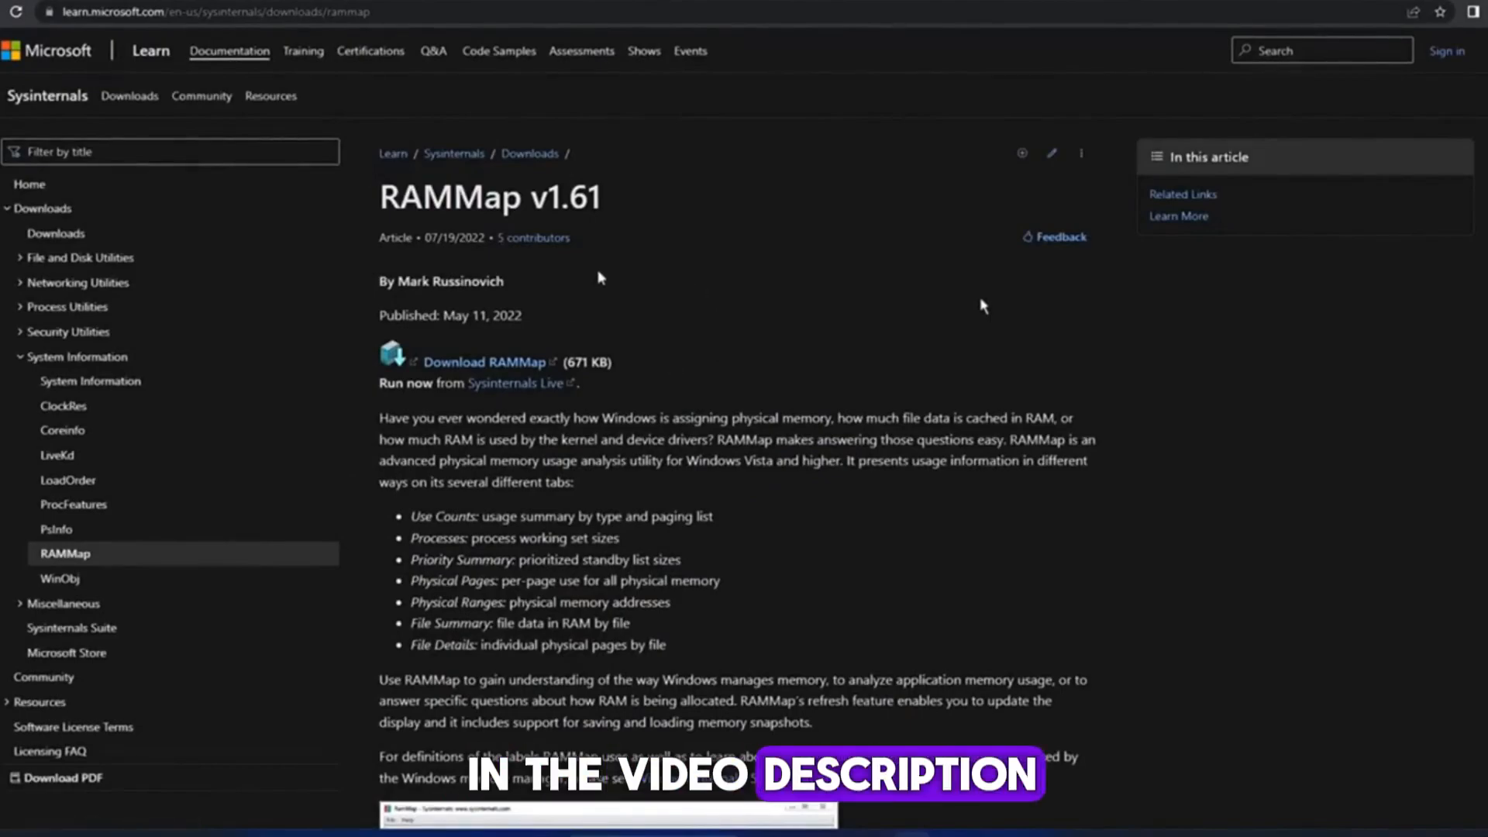
pyautogui.moveTo(555, 345)
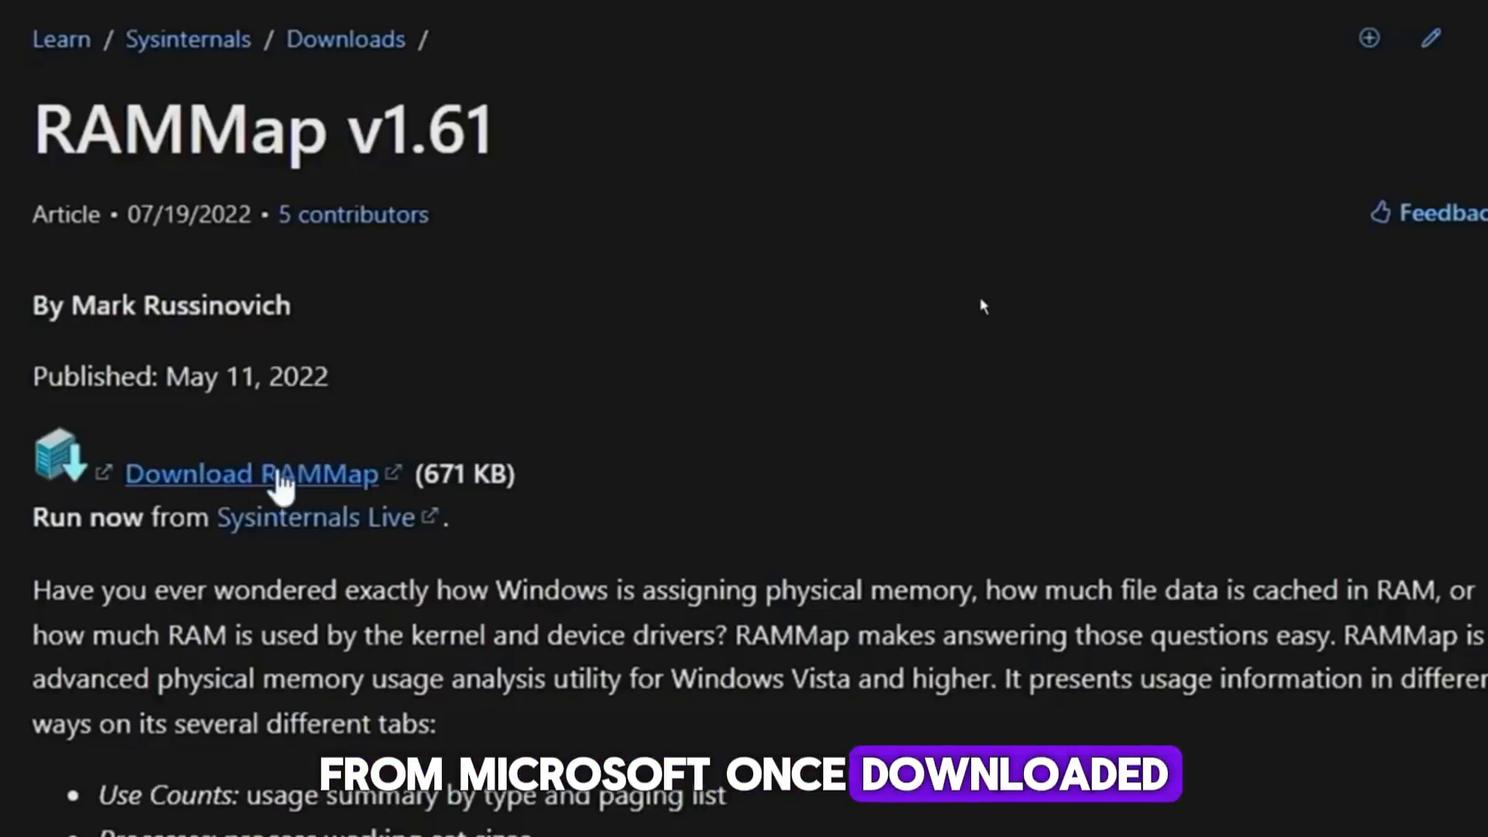
# Extract RAMMap.zip into the RAMMap folder
pyautogui.rightClick(379, 320)
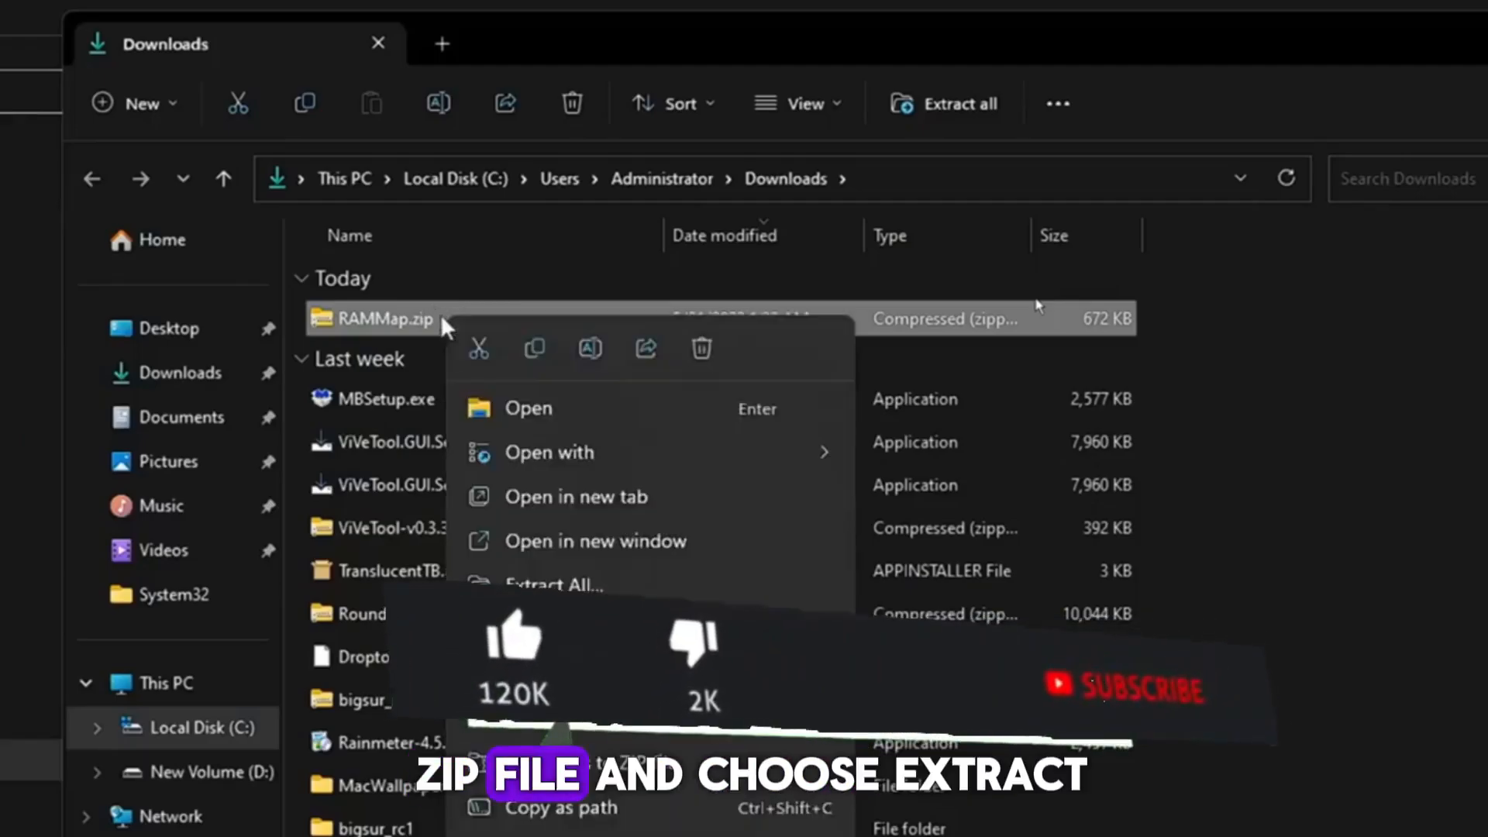
pyautogui.click(553, 585)
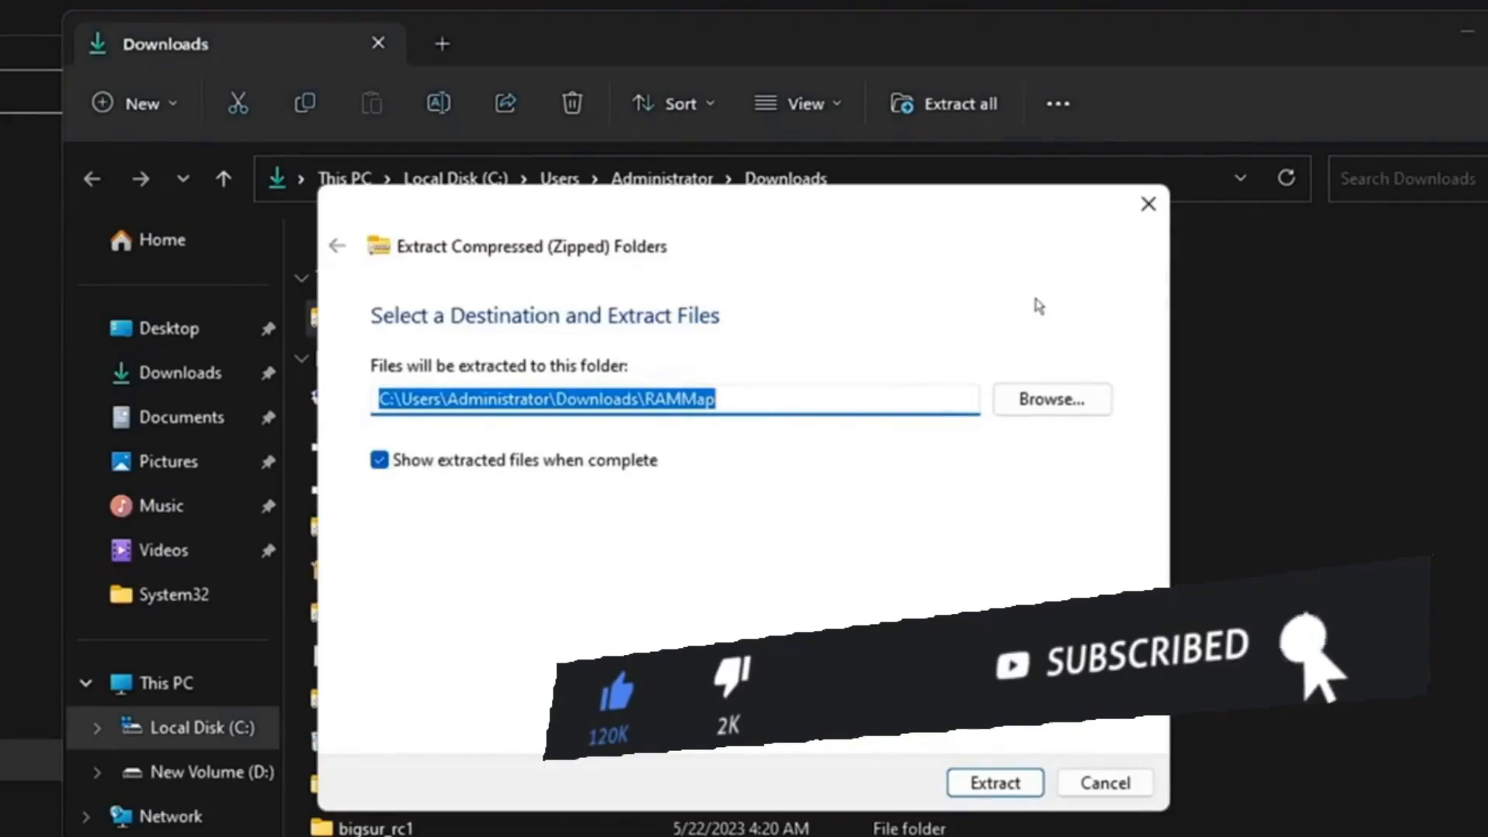
pyautogui.click(993, 781)
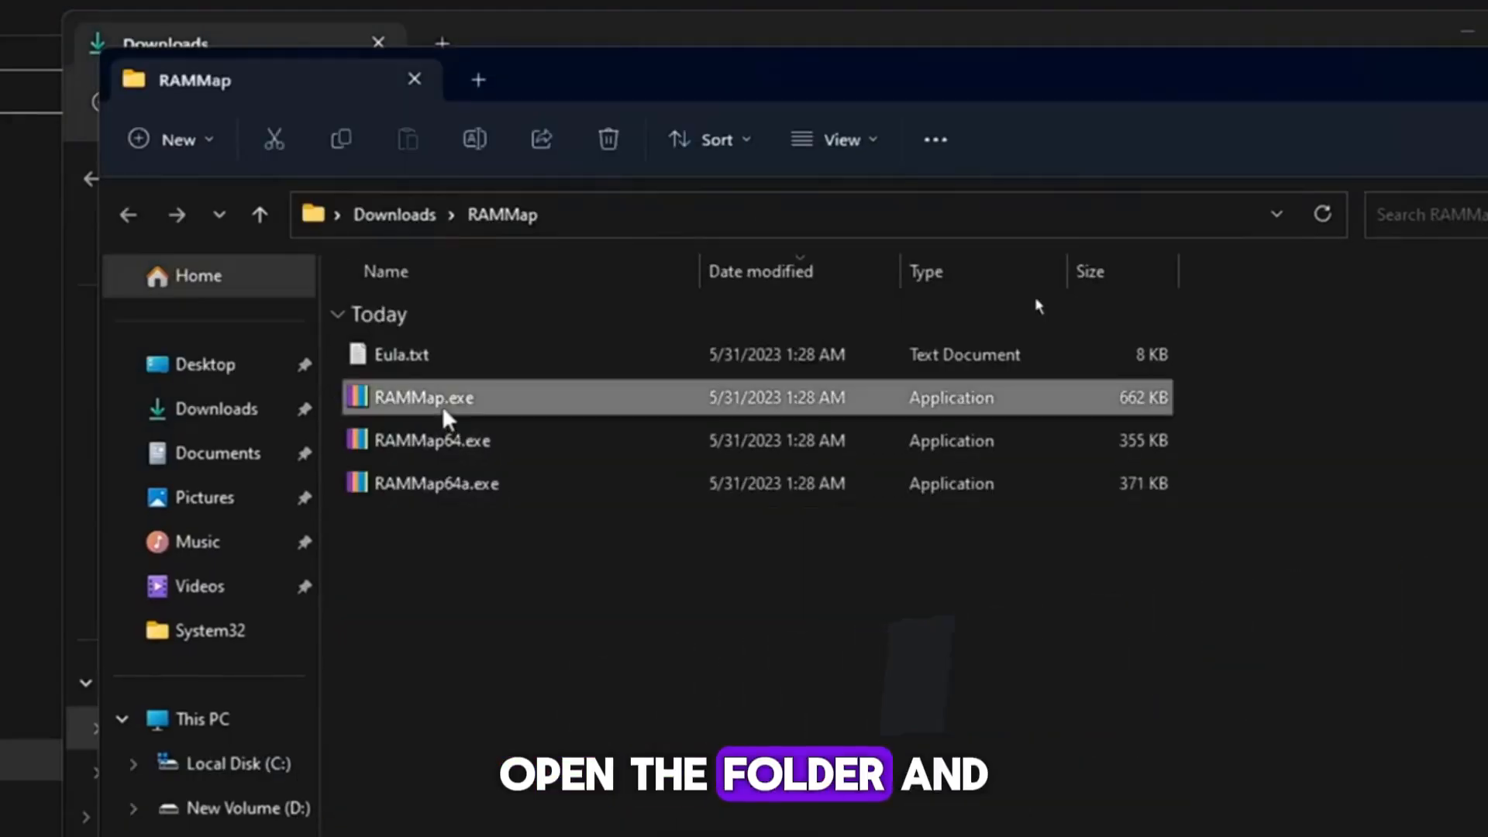
pyautogui.moveTo(446, 408)
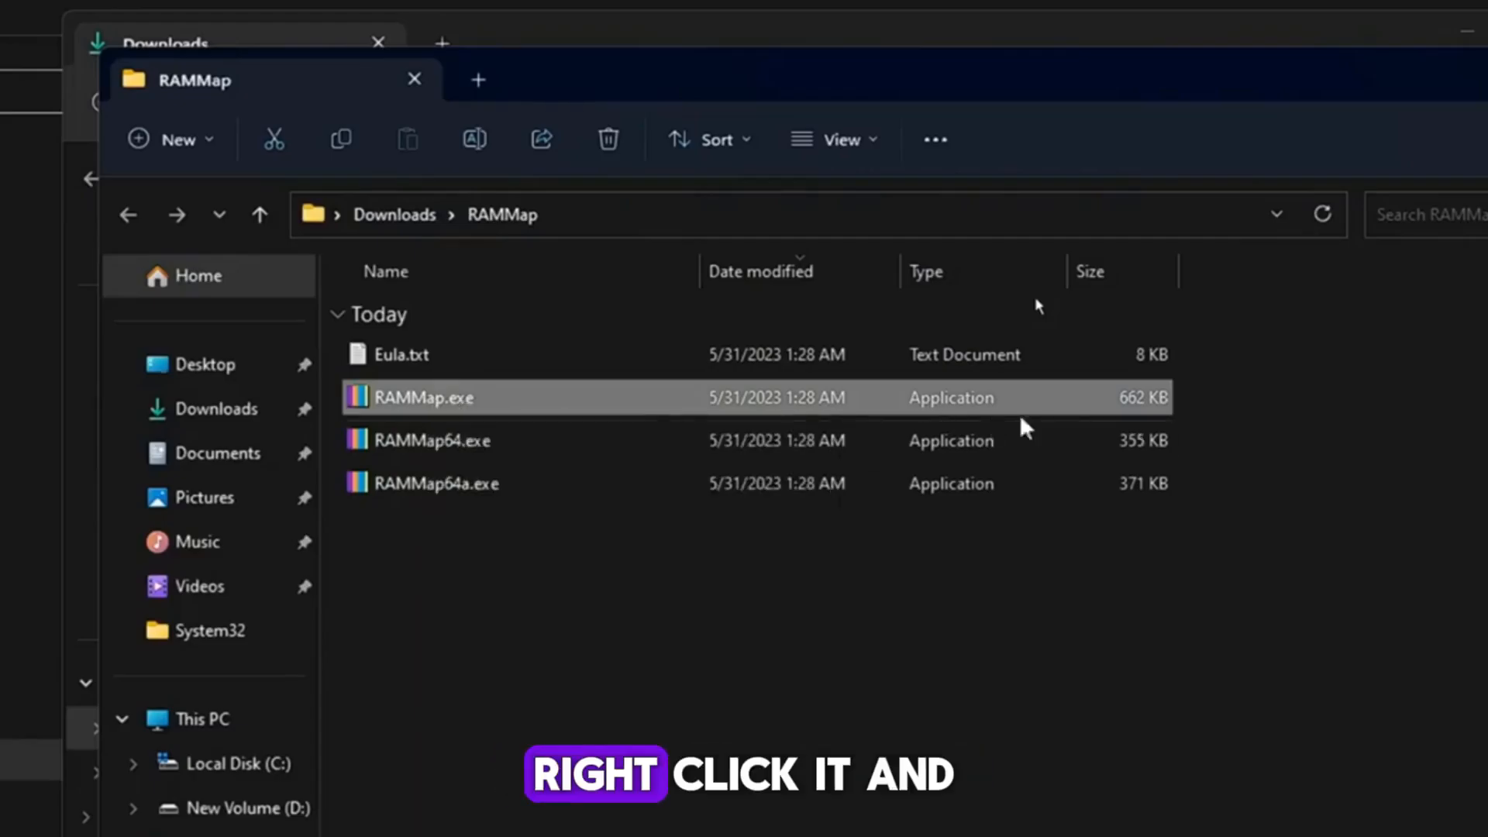
# Launch RAMMap.exe as administrator beside Task Manager
pyautogui.rightClick(423, 397)
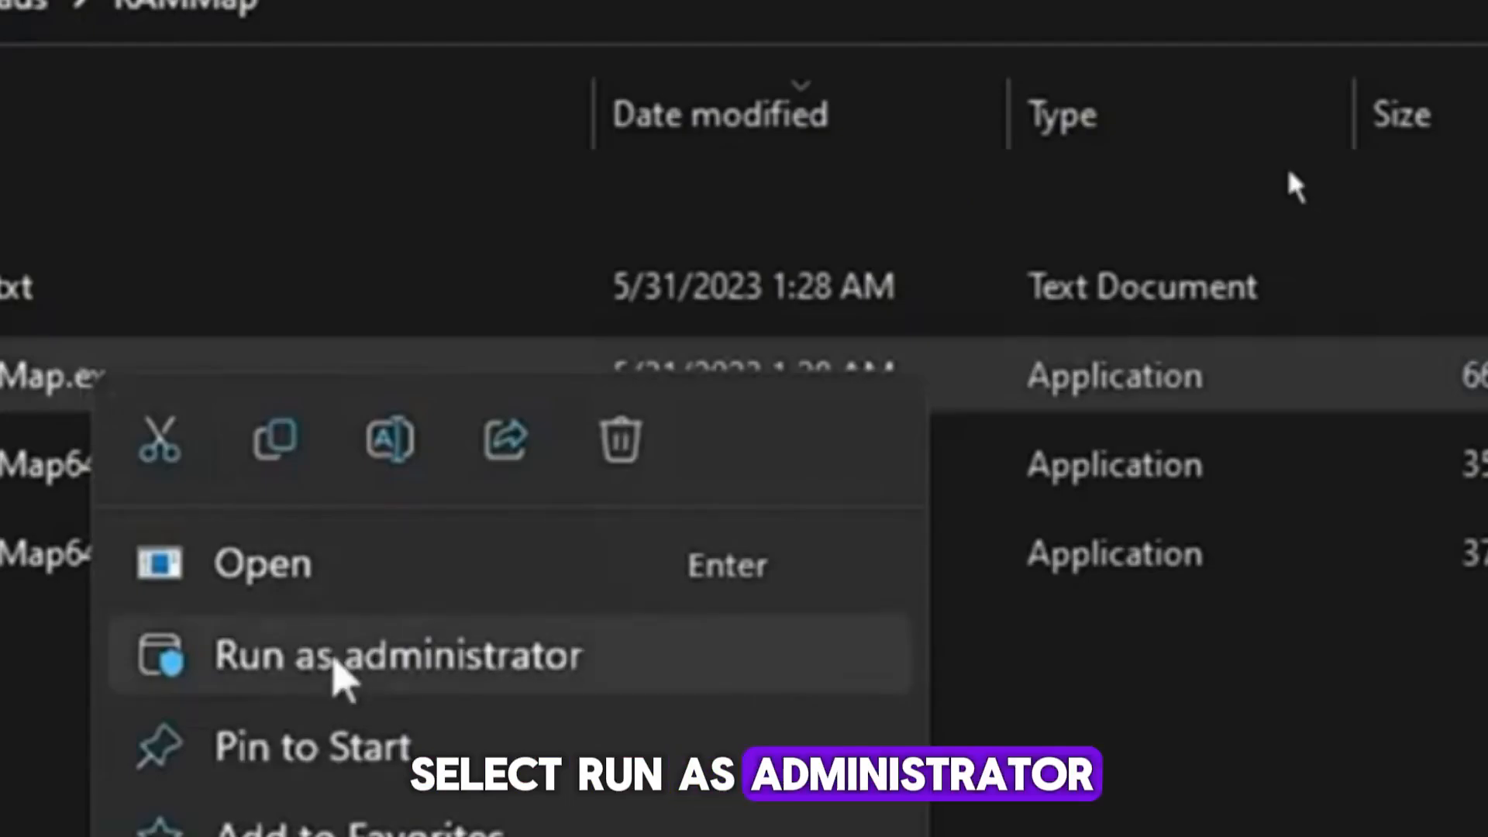
pyautogui.click(399, 654)
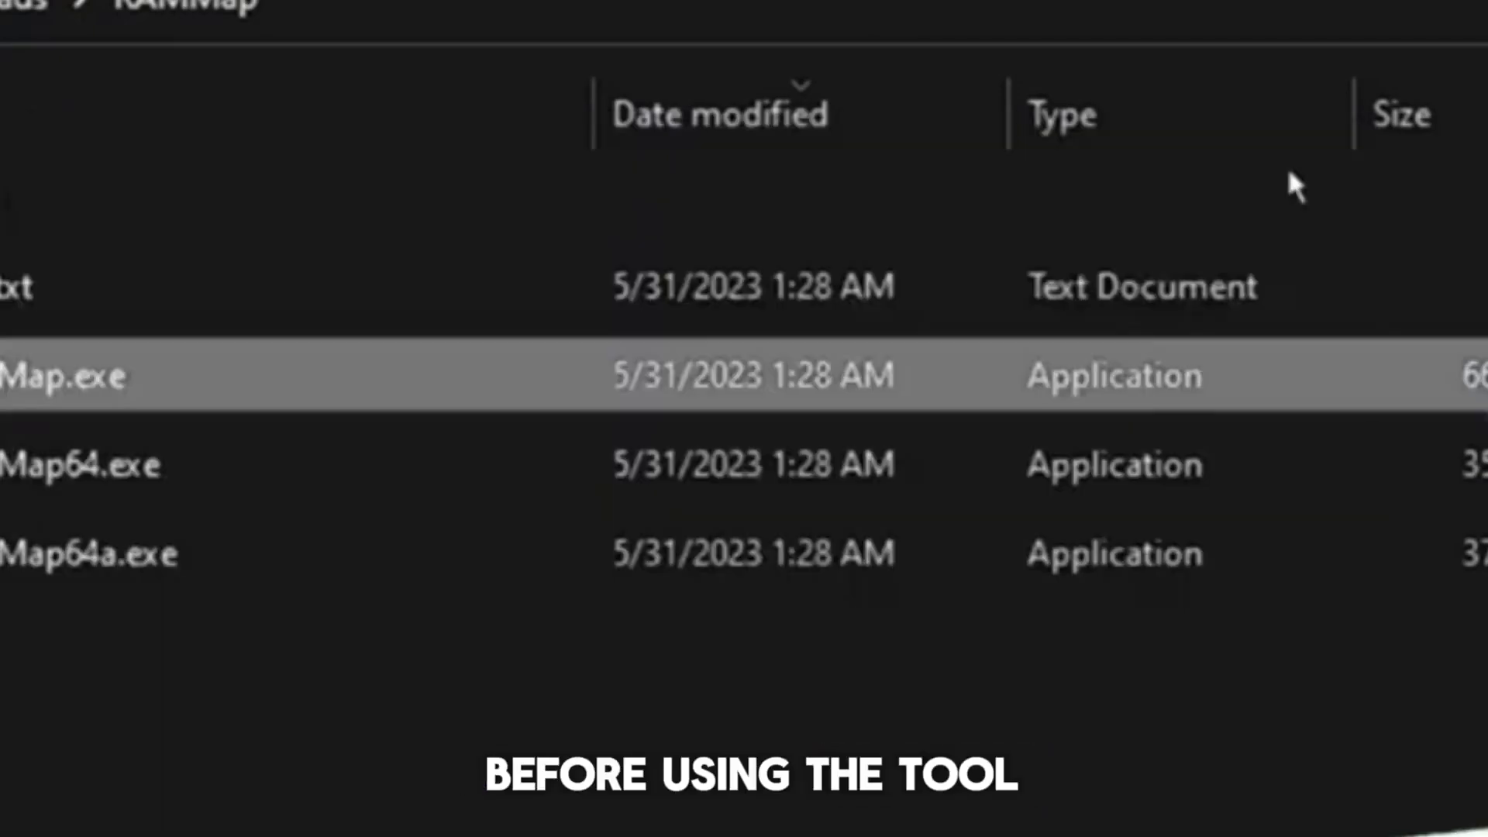
pyautogui.doubleClick(37, 375)
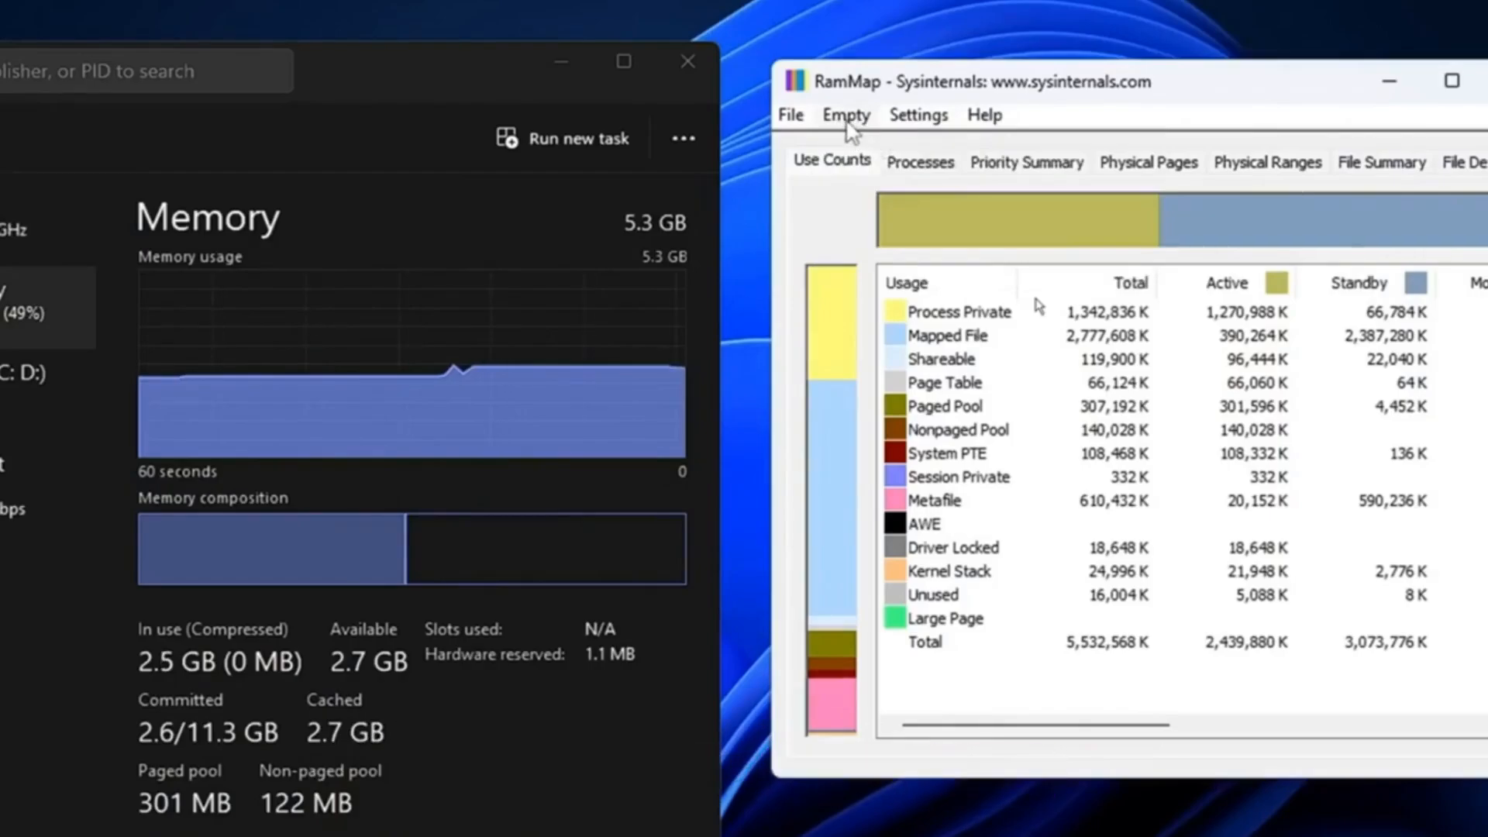
# Use Empty Standby List so cached memory falls from 2.7 GB to 63.9 MB
pyautogui.click(844, 113)
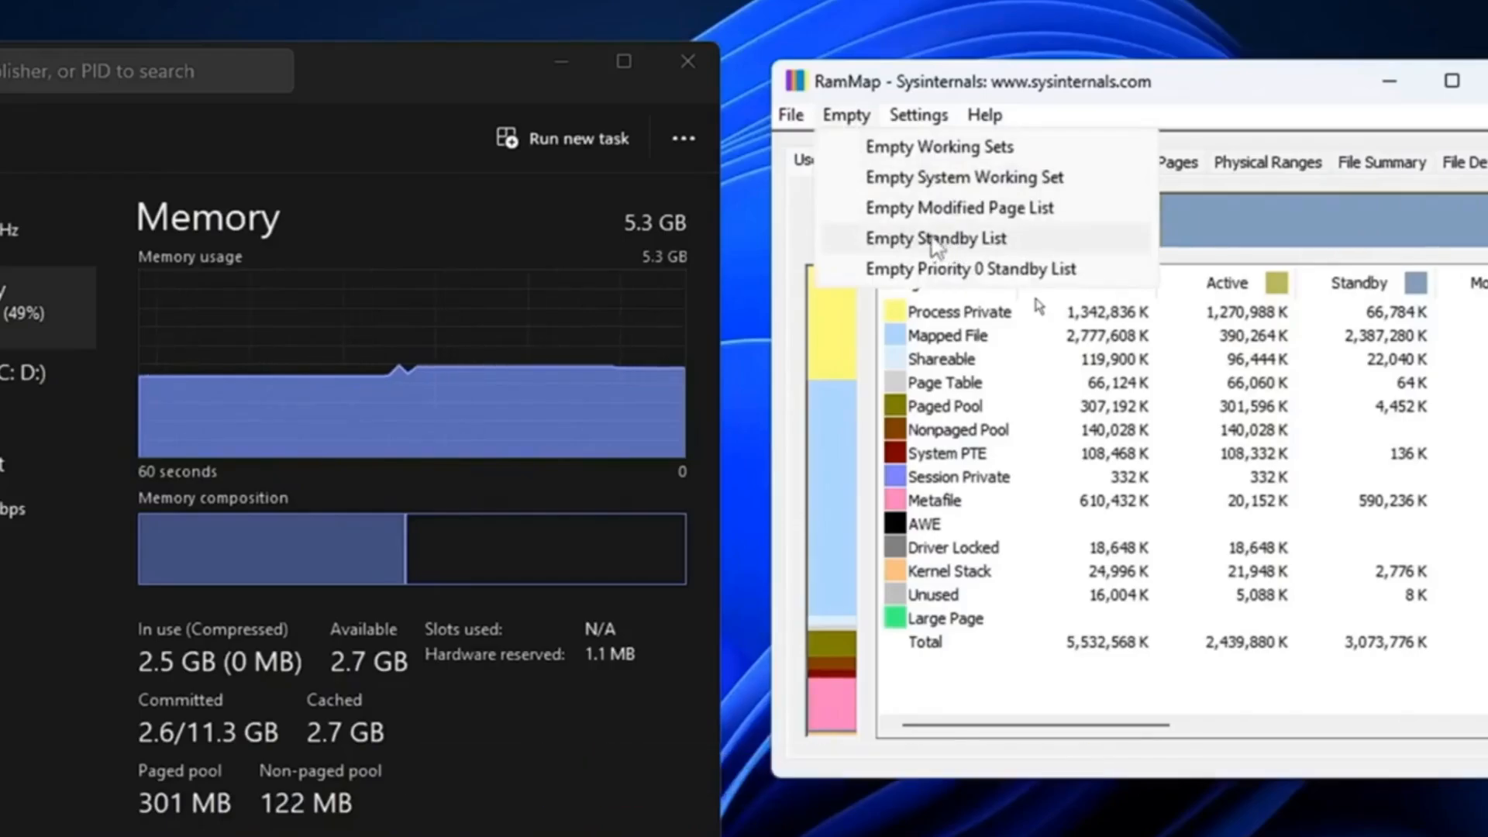
pyautogui.click(935, 238)
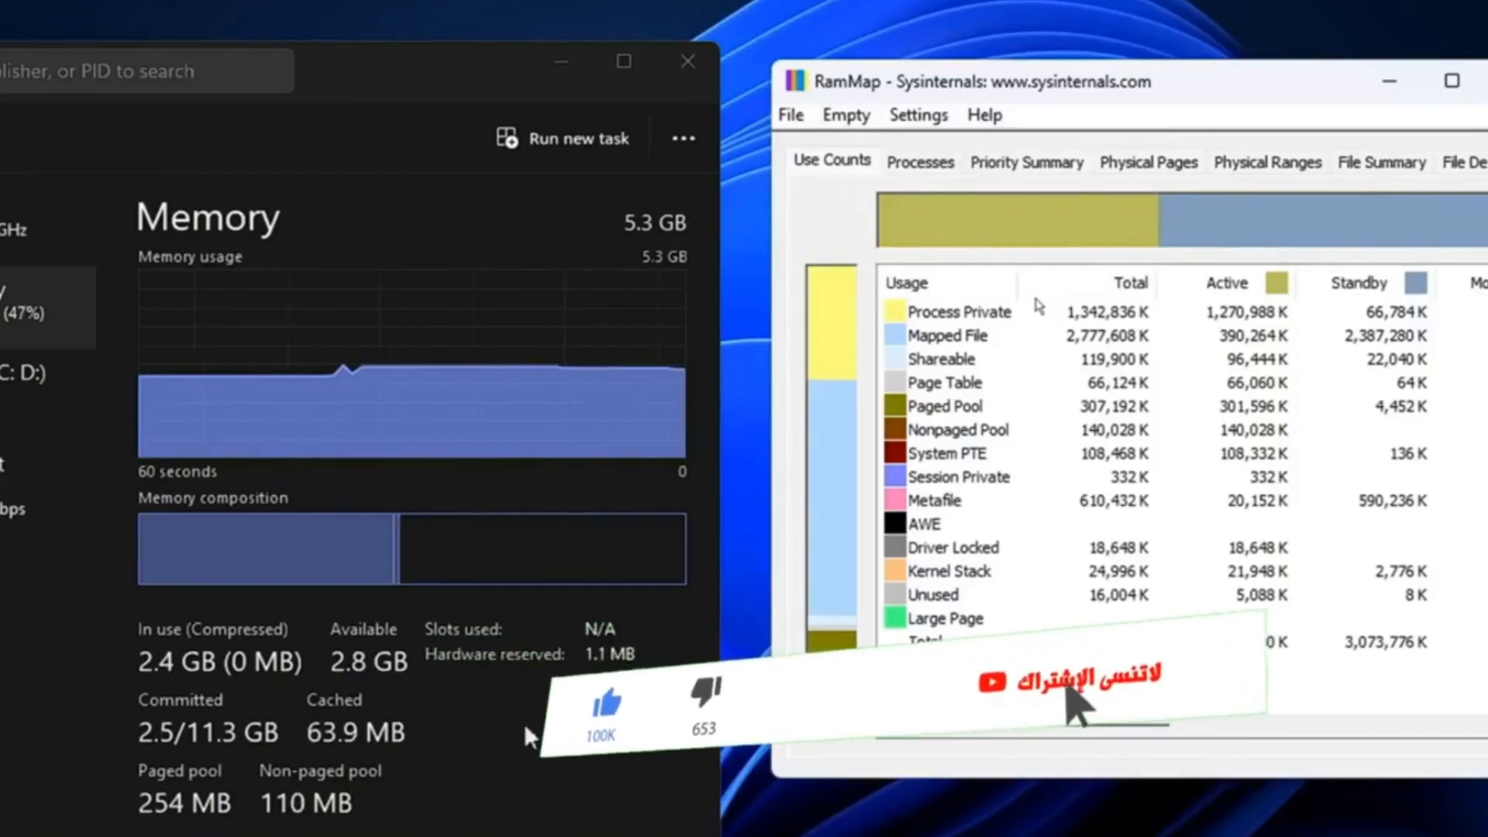